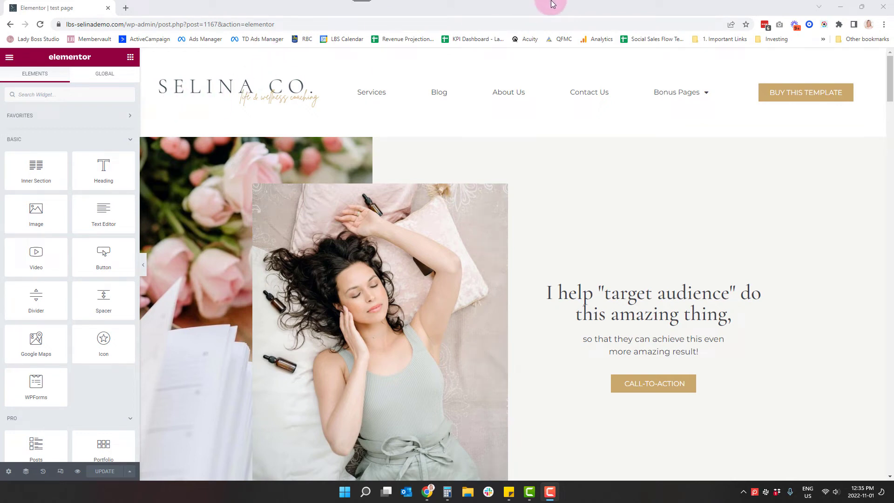
pyautogui.moveTo(721, 480)
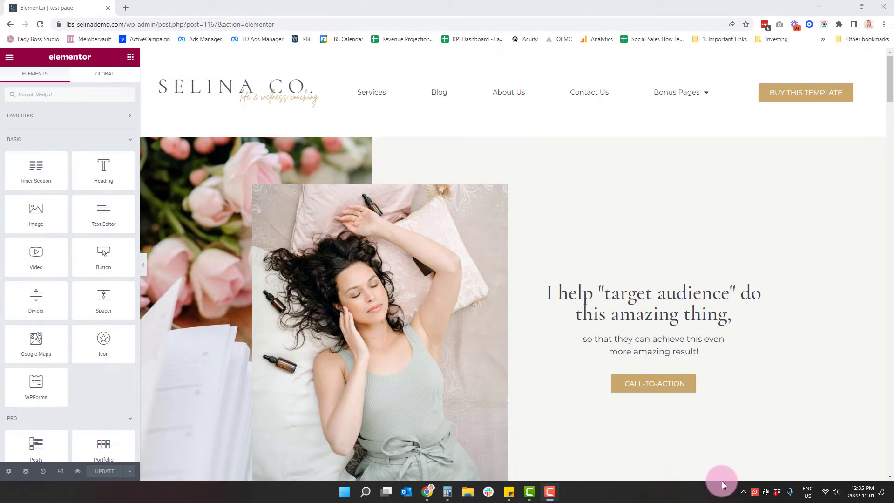
pyautogui.moveTo(724, 487)
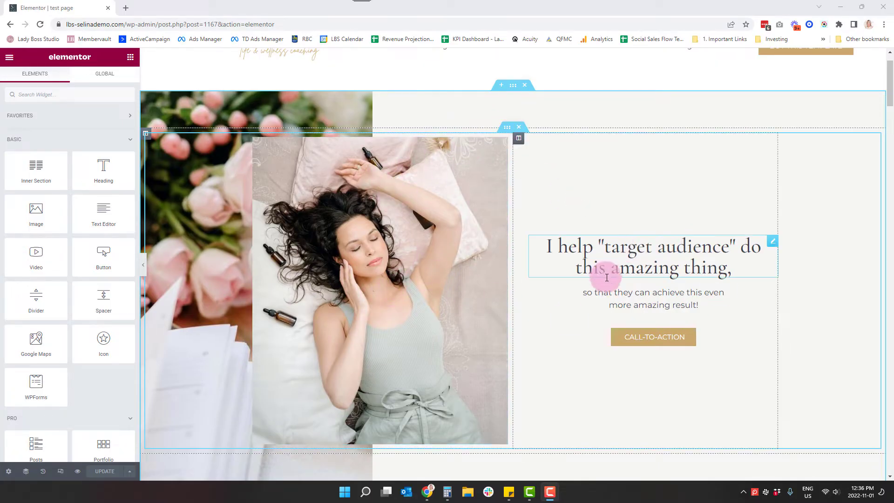
# Return to the Elementor page being edited and select the hero area.
pyautogui.click(654, 336)
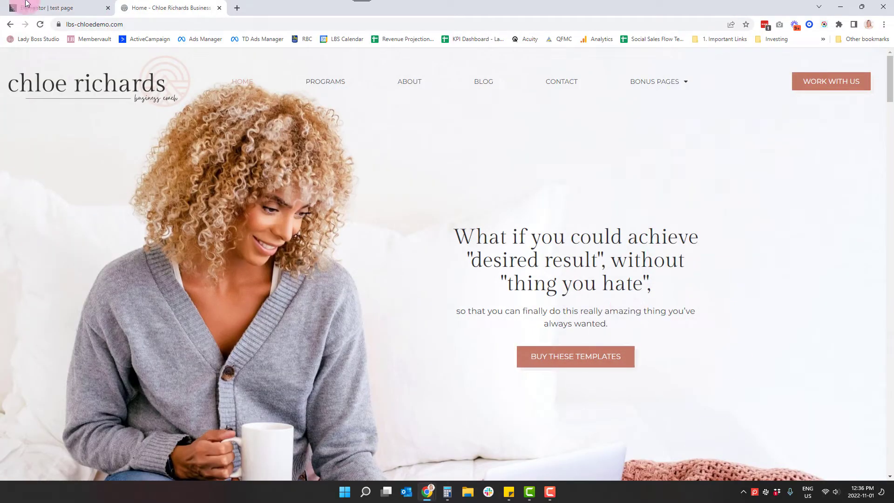
pyautogui.click(57, 8)
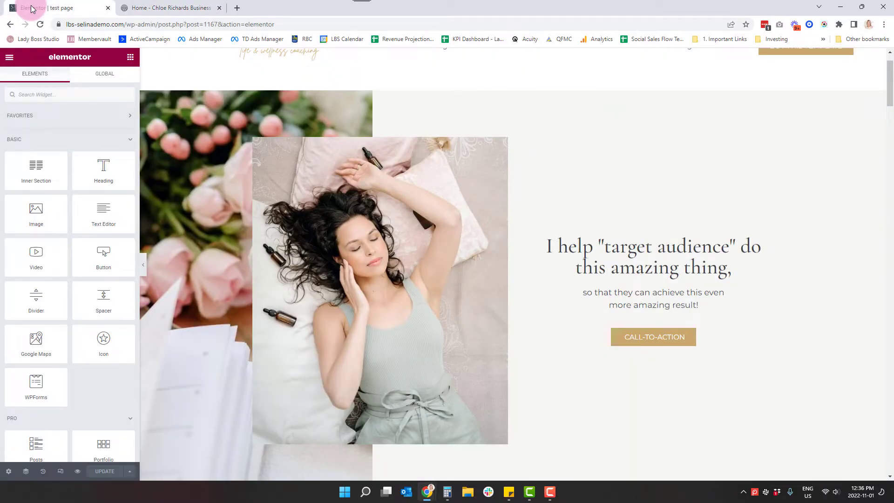
pyautogui.click(451, 143)
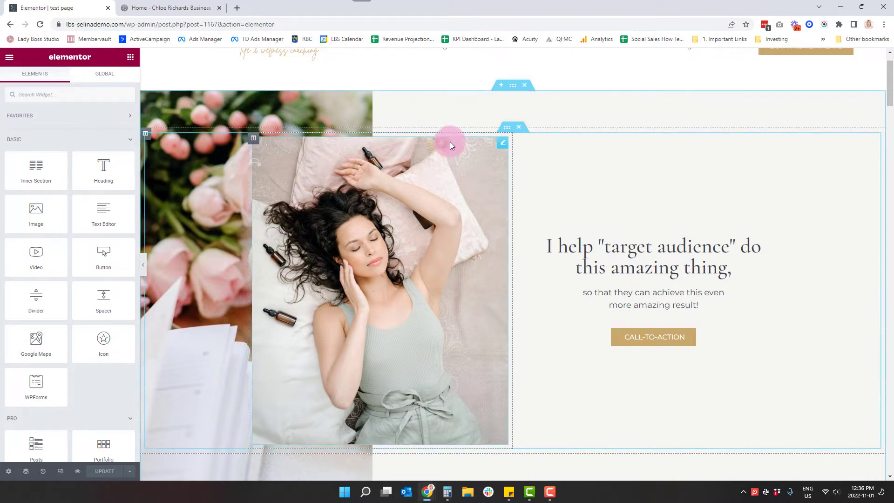
pyautogui.moveTo(476, 166)
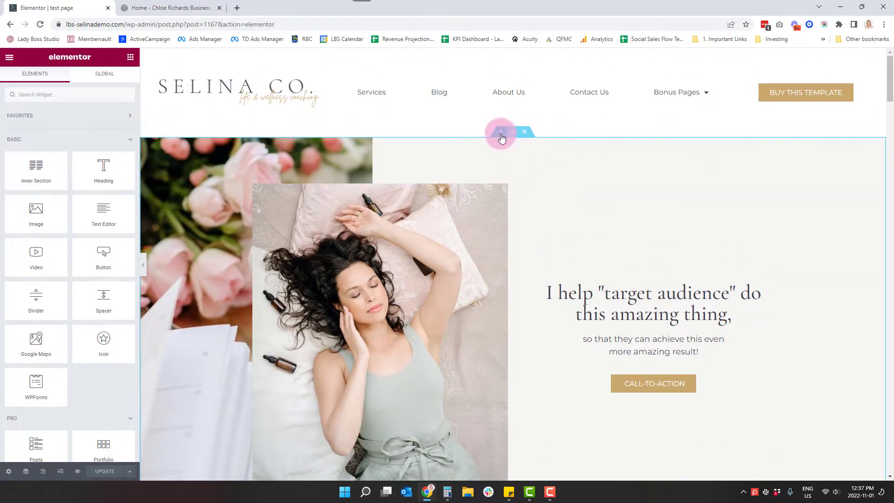
# Add a new empty section above the hero and show its structure picker.
pyautogui.click(501, 132)
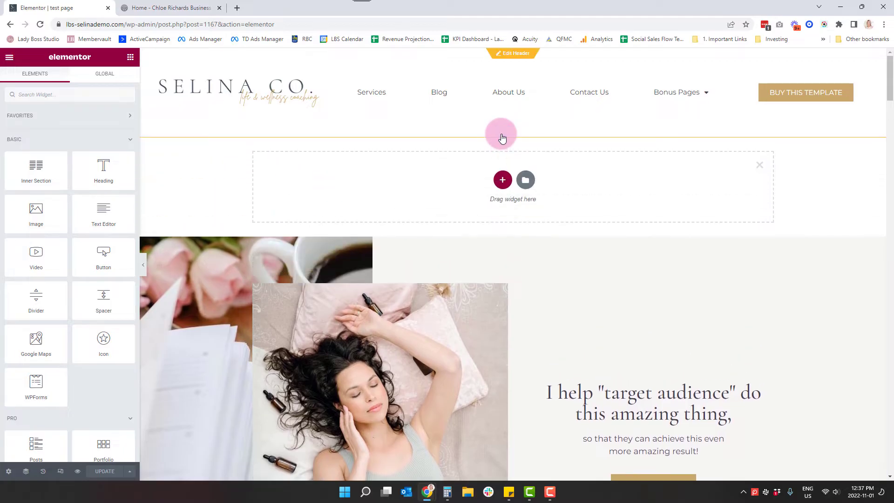
pyautogui.click(502, 179)
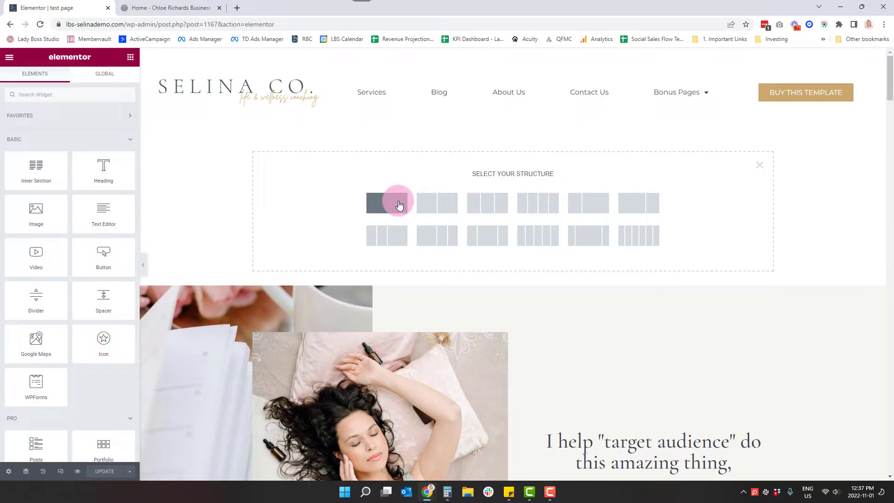
# Switch to the demo site tab to review its full-width hero as reference.
pyautogui.click(172, 8)
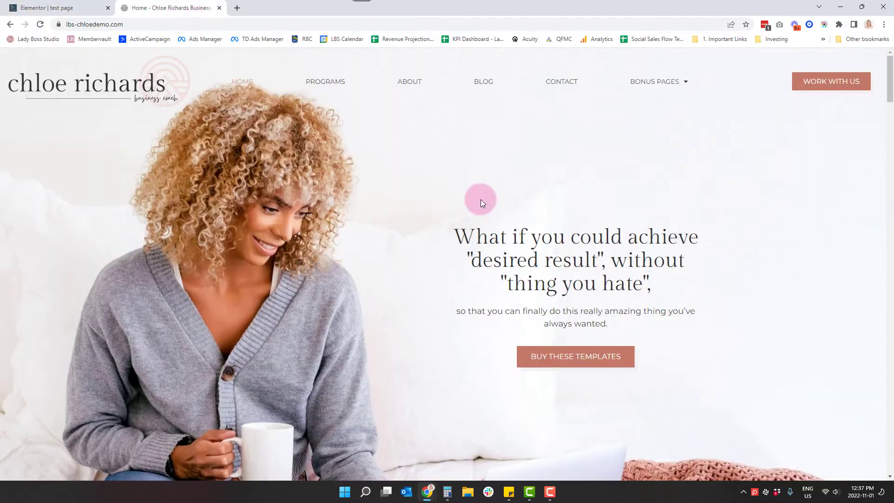
pyautogui.moveTo(560, 136)
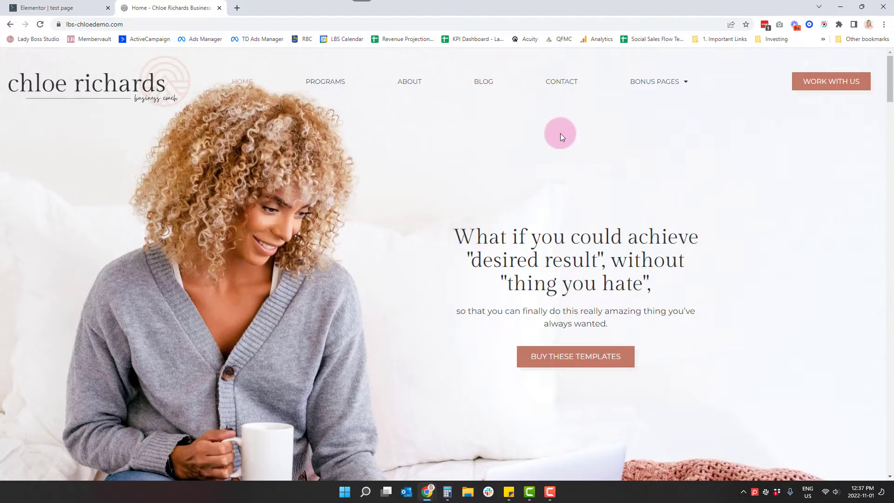
pyautogui.moveTo(431, 408)
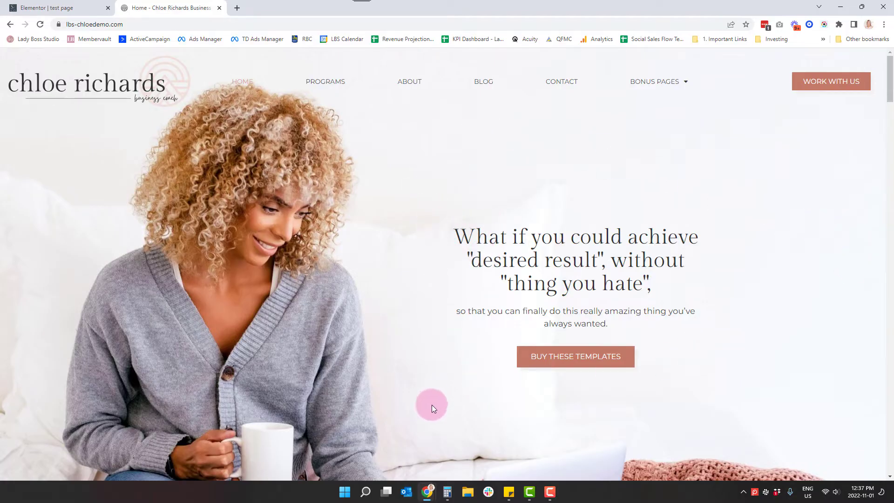
pyautogui.moveTo(438, 173)
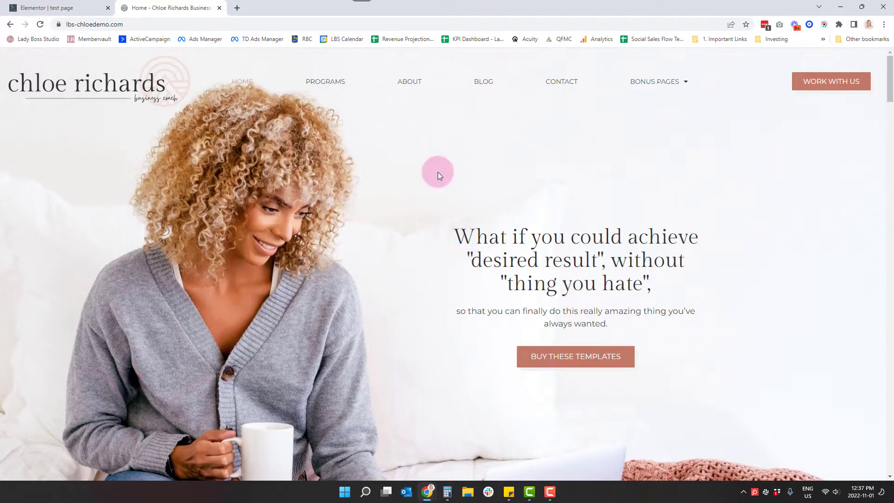
pyautogui.moveTo(738, 224)
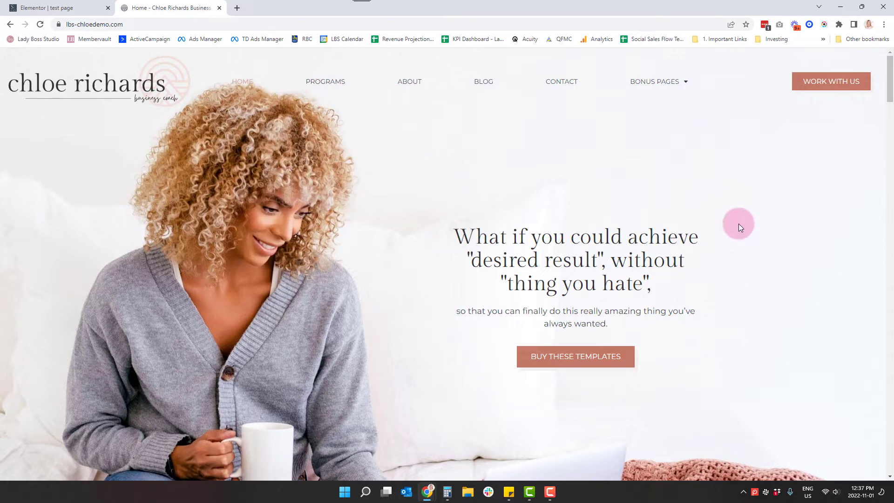
pyautogui.moveTo(500, 227)
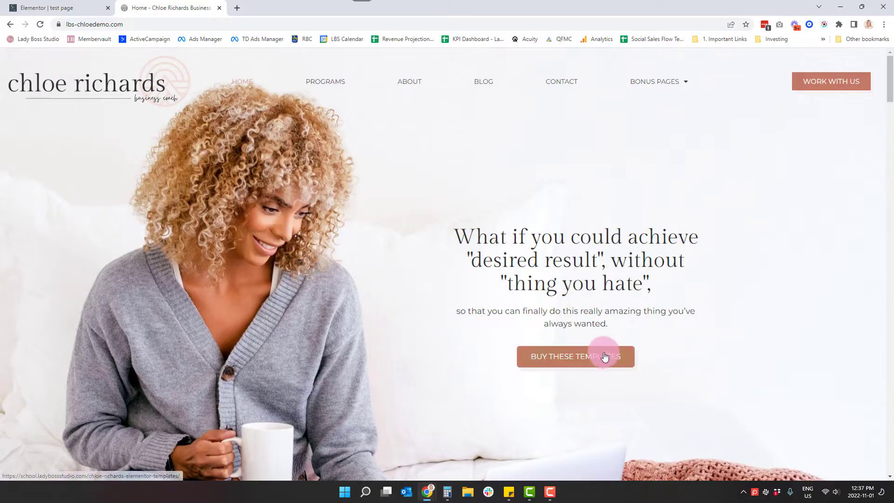
pyautogui.moveTo(392, 207)
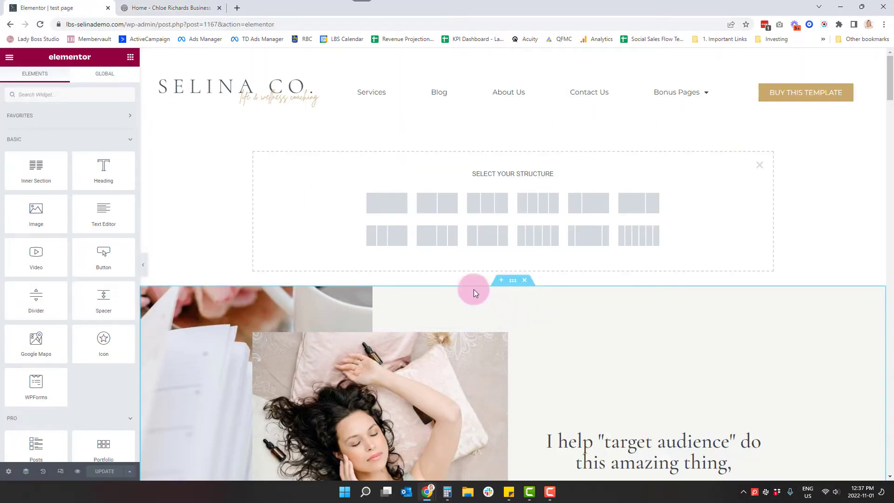
pyautogui.moveTo(387, 203)
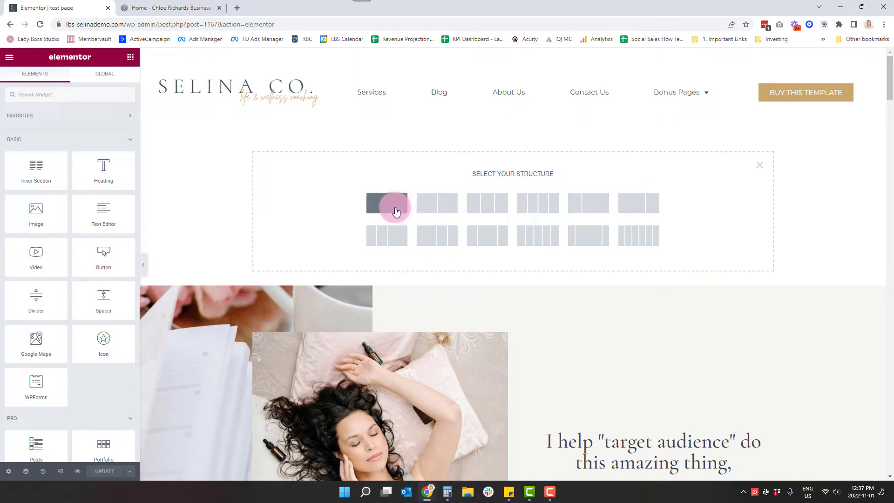
# Give the new section a single-column structure.
pyautogui.click(386, 202)
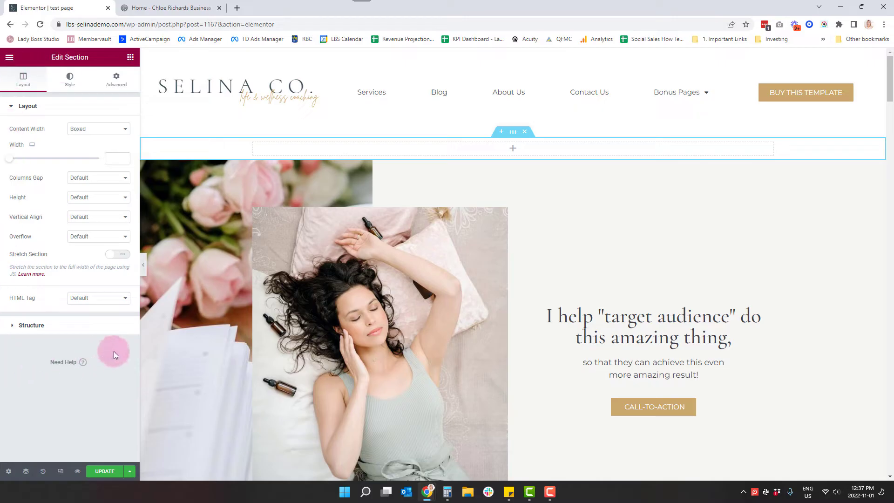
pyautogui.moveTo(75, 158)
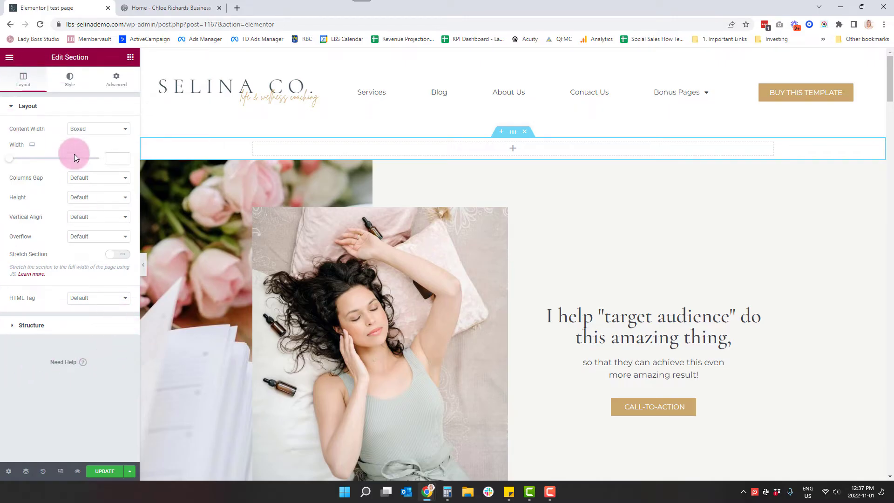
# Set the section's Content Width to Full Width after comparing it with Boxed.
pyautogui.click(98, 128)
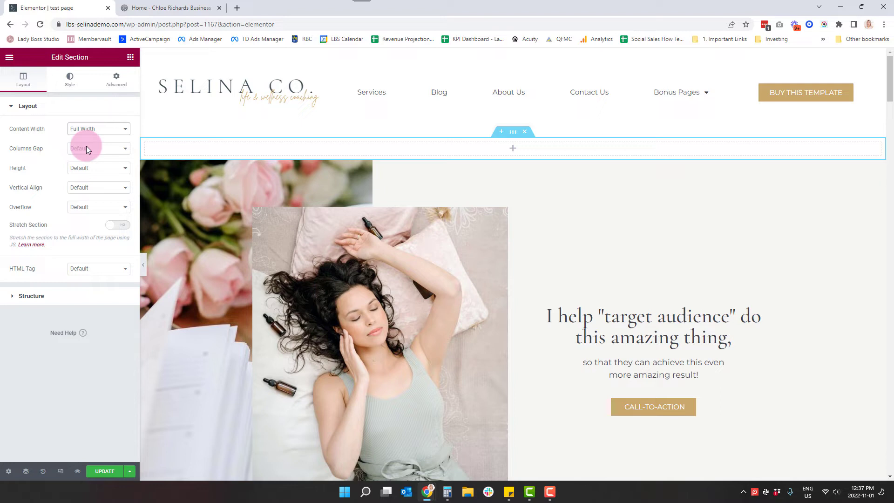
pyautogui.click(97, 129)
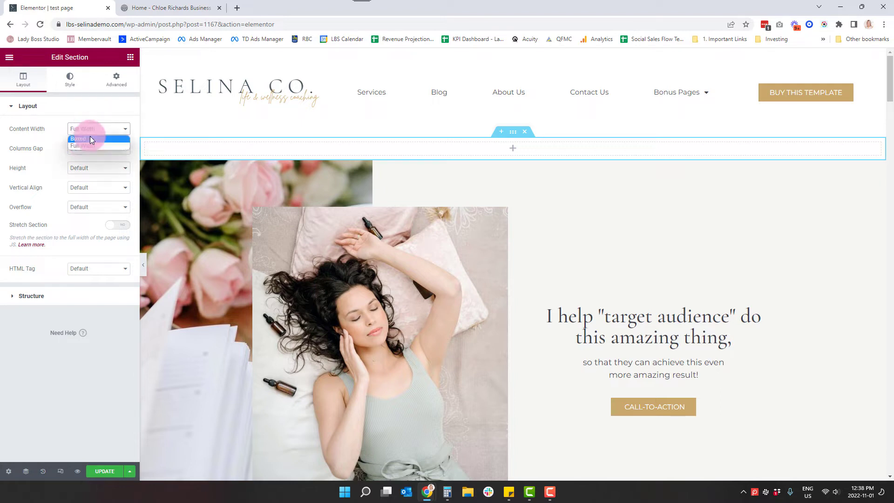
pyautogui.click(78, 138)
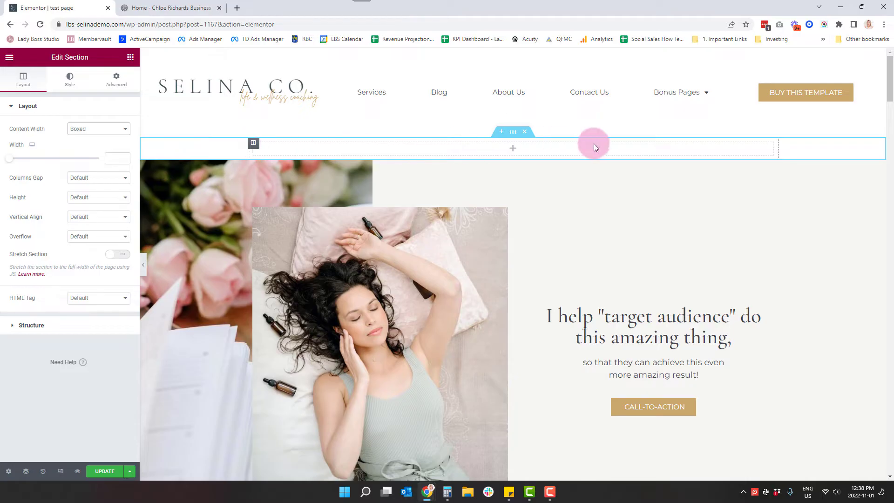
pyautogui.moveTo(373, 153)
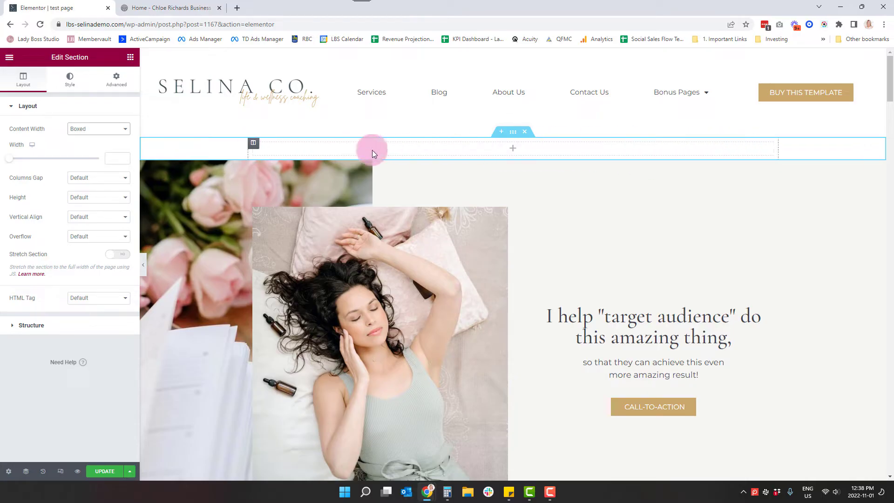
pyautogui.click(98, 128)
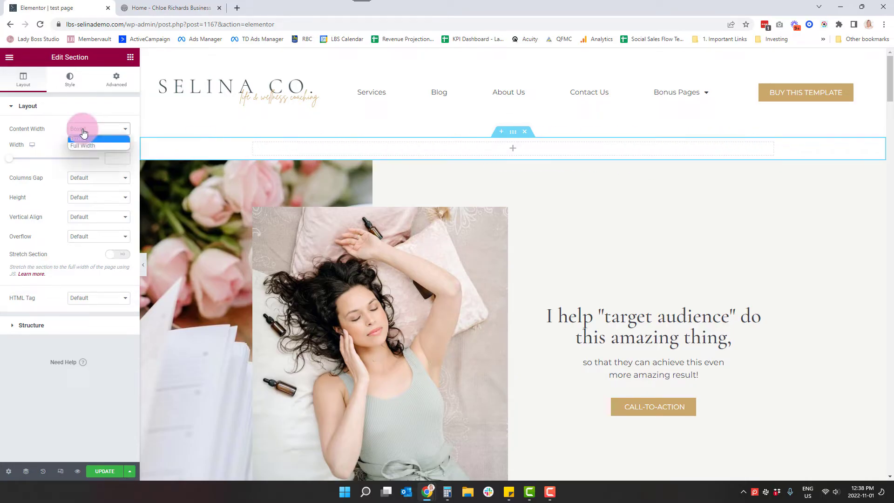
pyautogui.click(82, 139)
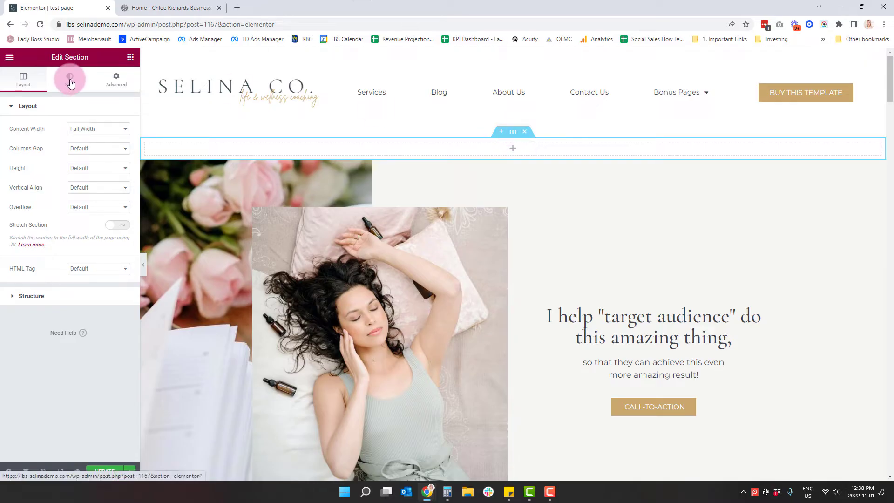
# Choose a Classic background in the section's Style settings and open the media library for an image.
pyautogui.click(69, 77)
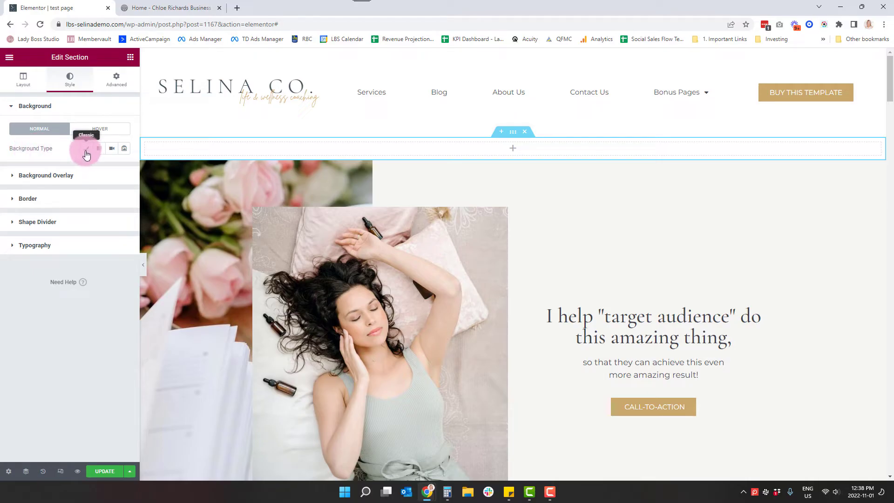
pyautogui.click(86, 148)
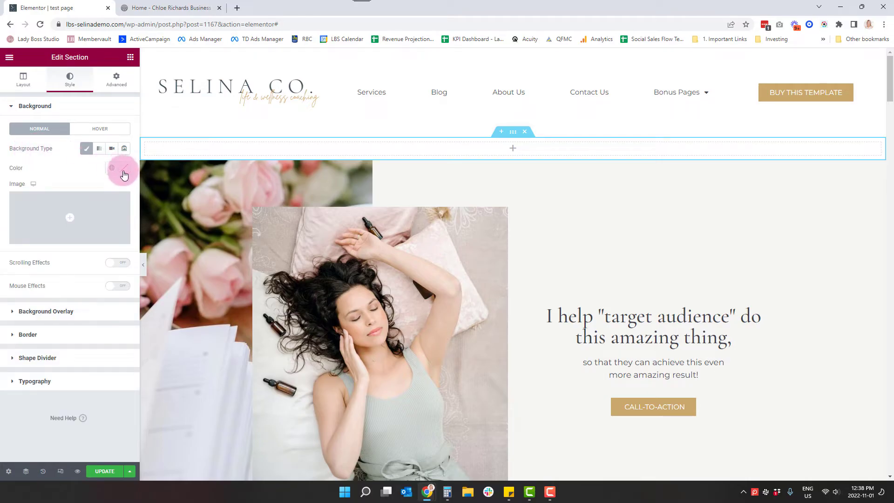
pyautogui.click(124, 168)
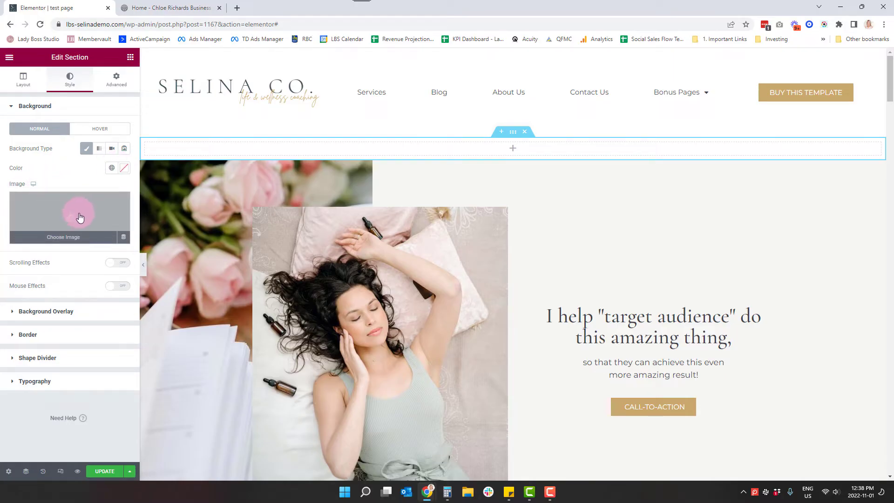
pyautogui.moveTo(68, 225)
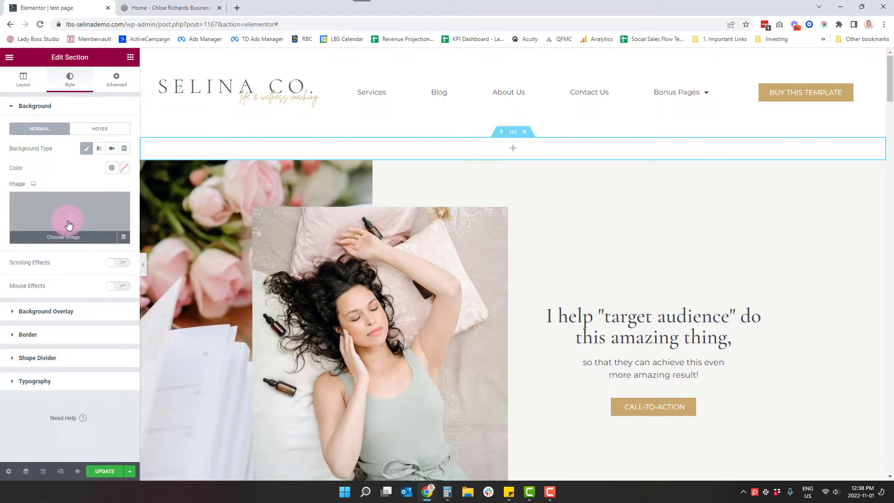
pyautogui.click(62, 236)
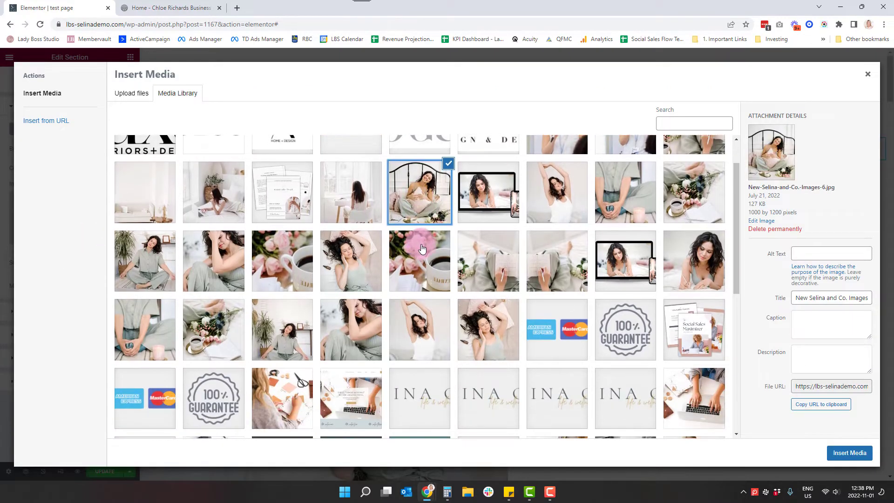
# Browse candidate photos in the Media Library, including the flowers and coffee shot.
pyautogui.click(351, 329)
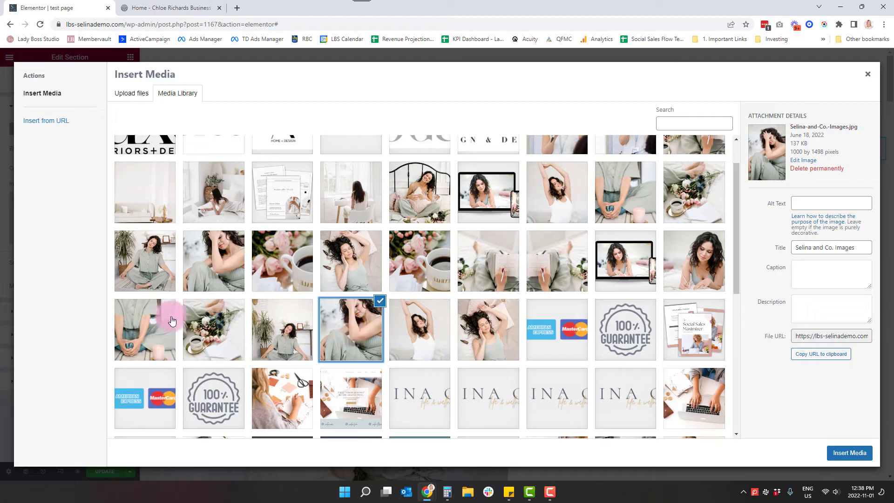
pyautogui.click(144, 329)
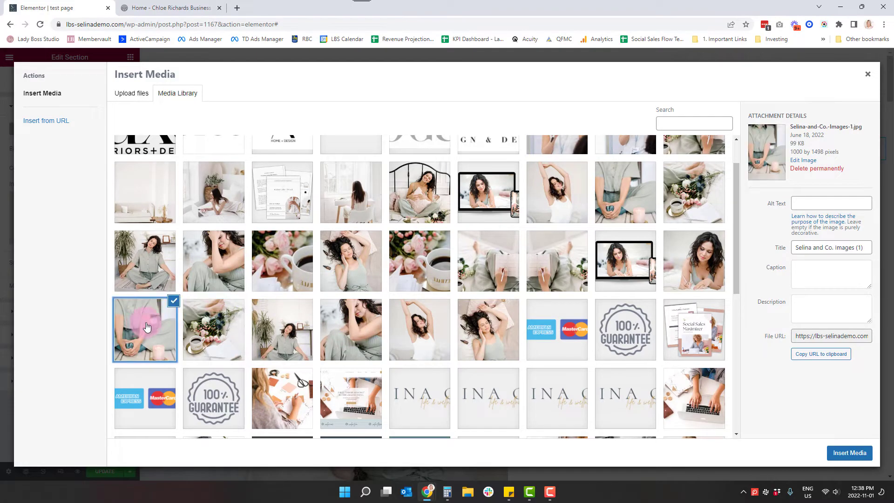
pyautogui.click(281, 261)
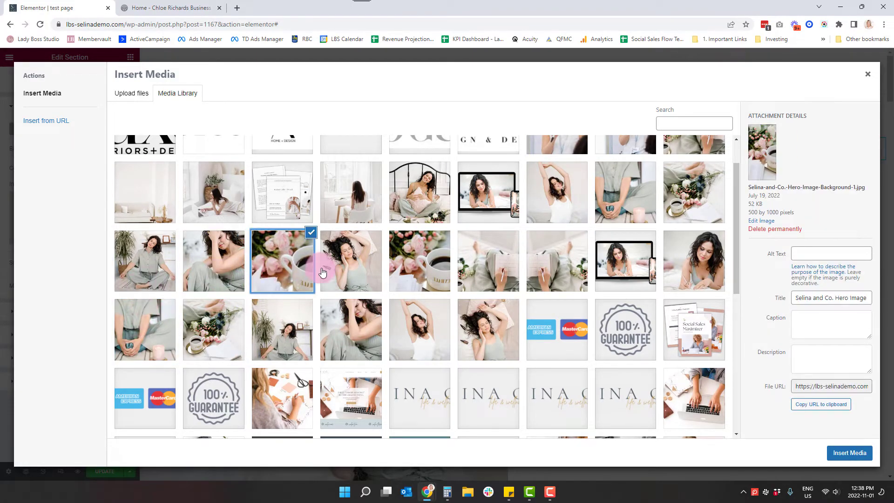
pyautogui.click(487, 260)
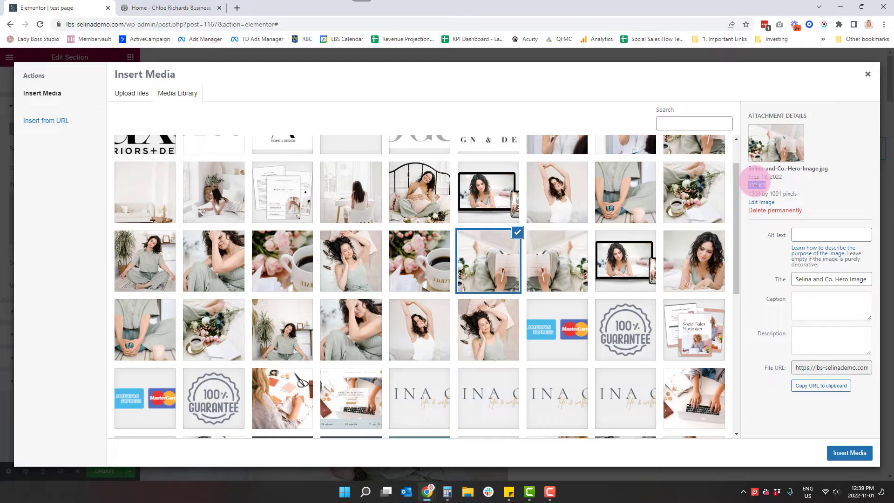
# Select Selina-and-Co.-Hero-Image.jpg, review its details, and insert it as the section background.
pyautogui.doubleClick(757, 185)
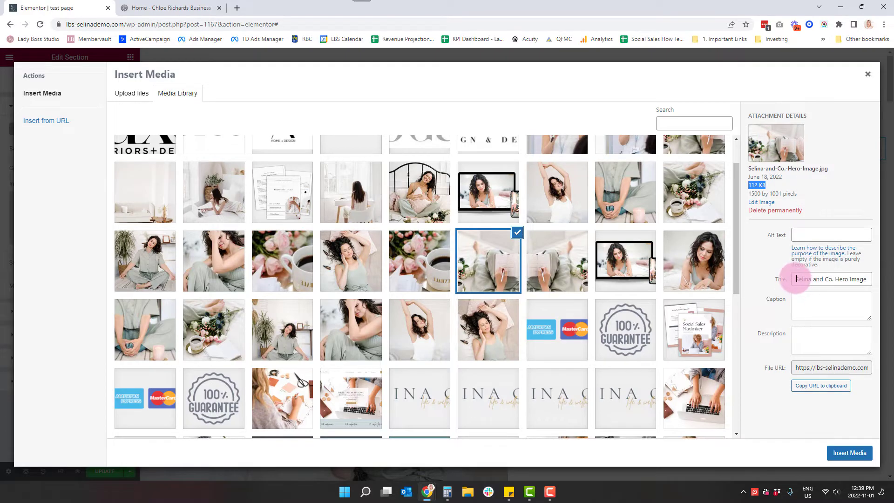
pyautogui.click(829, 234)
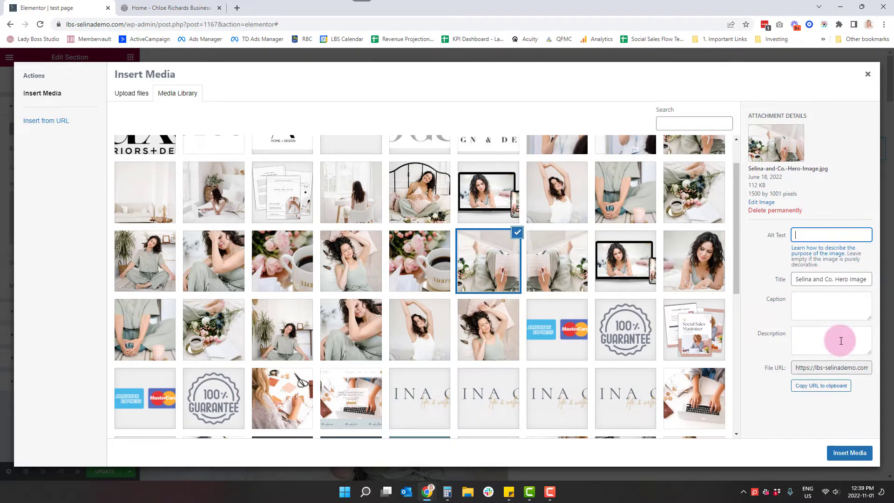
pyautogui.click(830, 341)
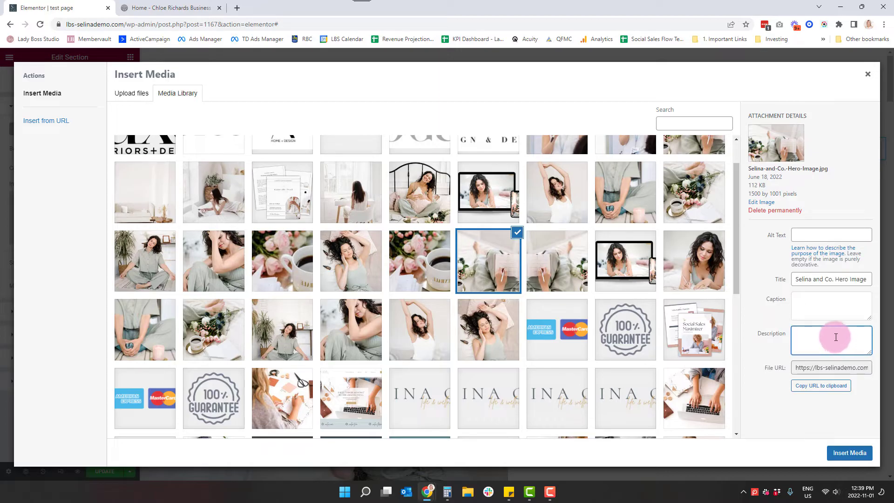
pyautogui.click(849, 453)
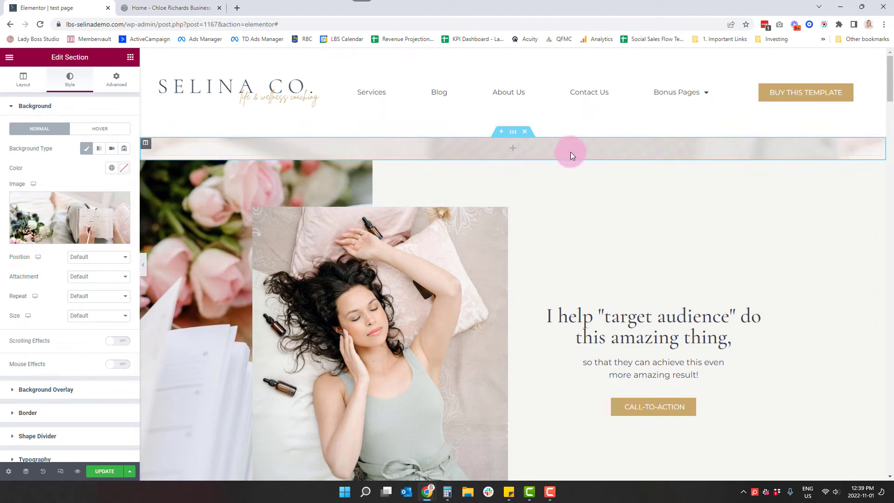
pyautogui.moveTo(575, 158)
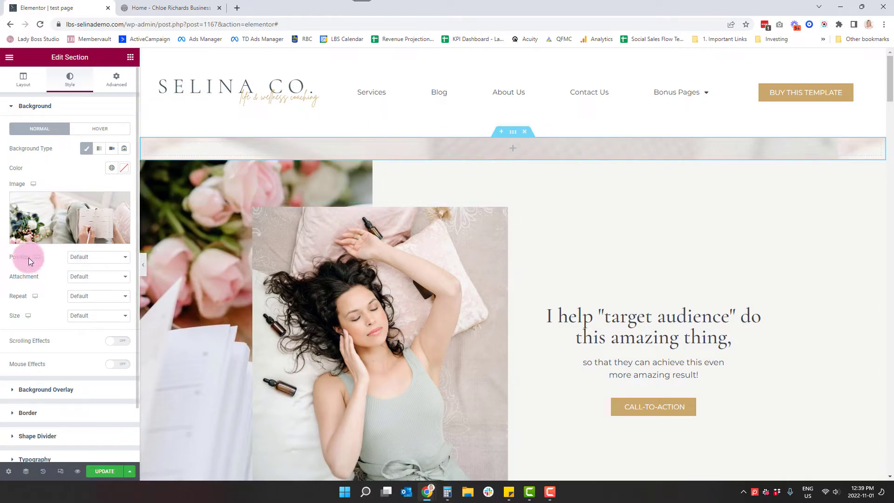
# Set the background image position to Center Center and size to Cover.
pyautogui.click(96, 257)
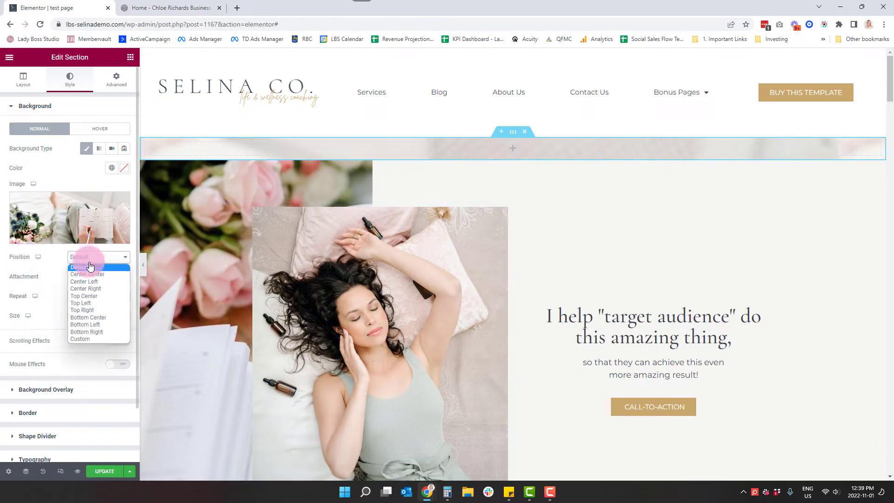
pyautogui.click(88, 274)
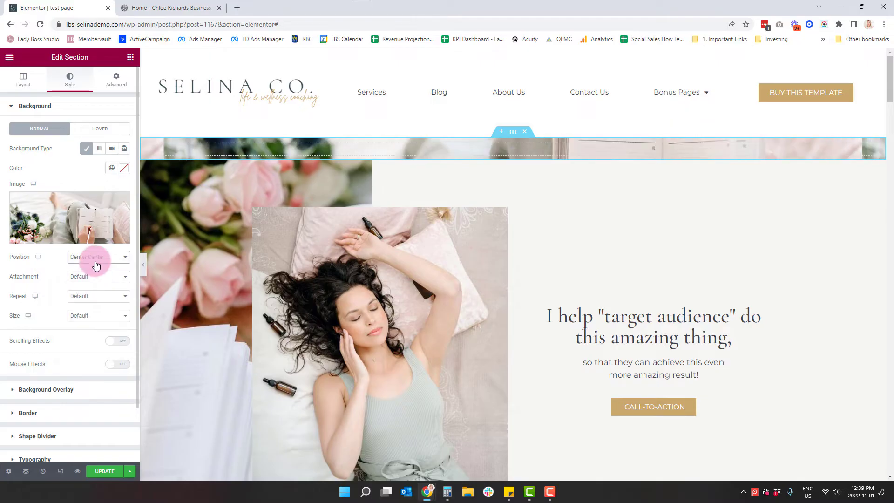
pyautogui.moveTo(83, 320)
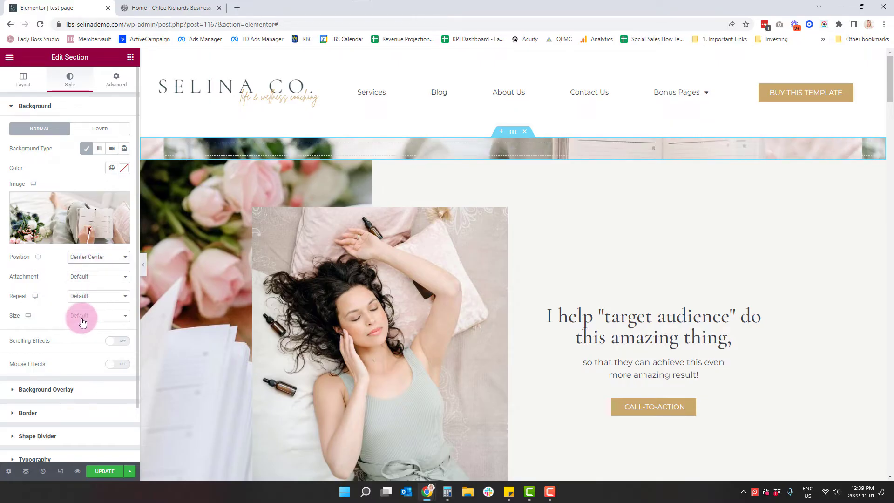
pyautogui.click(97, 316)
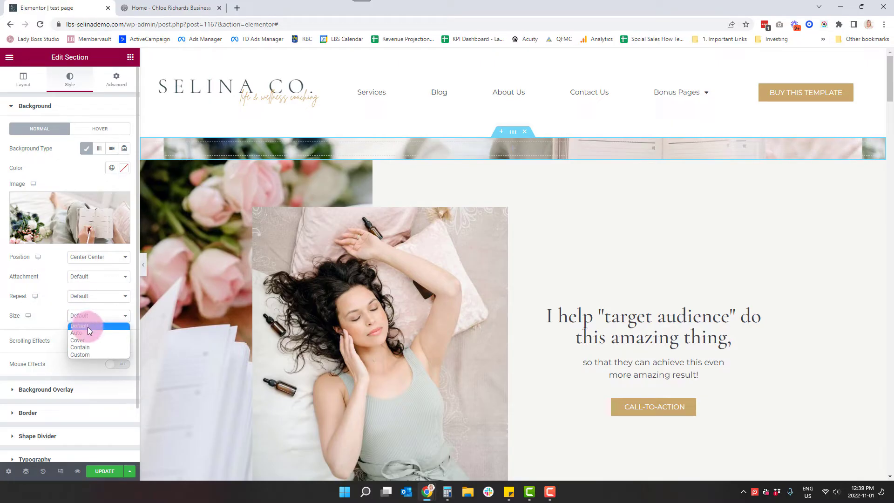
pyautogui.click(76, 340)
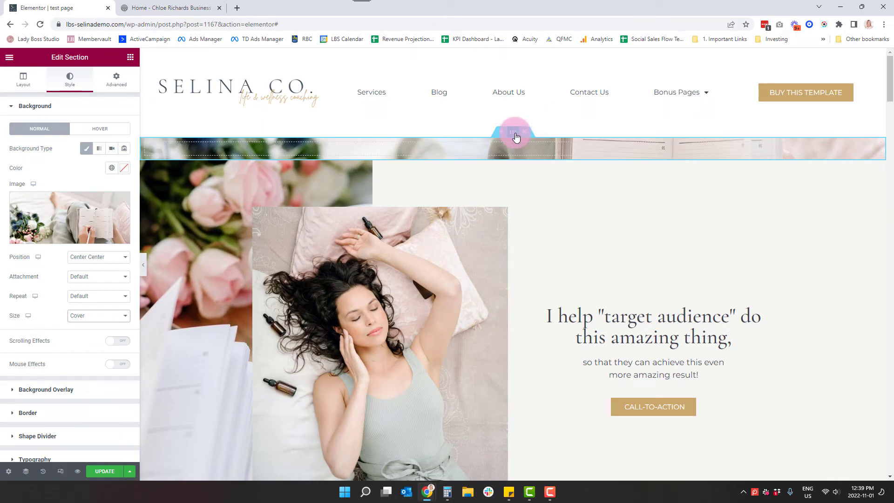
# Select the section and switch its panel back to the Layout settings.
pyautogui.click(115, 78)
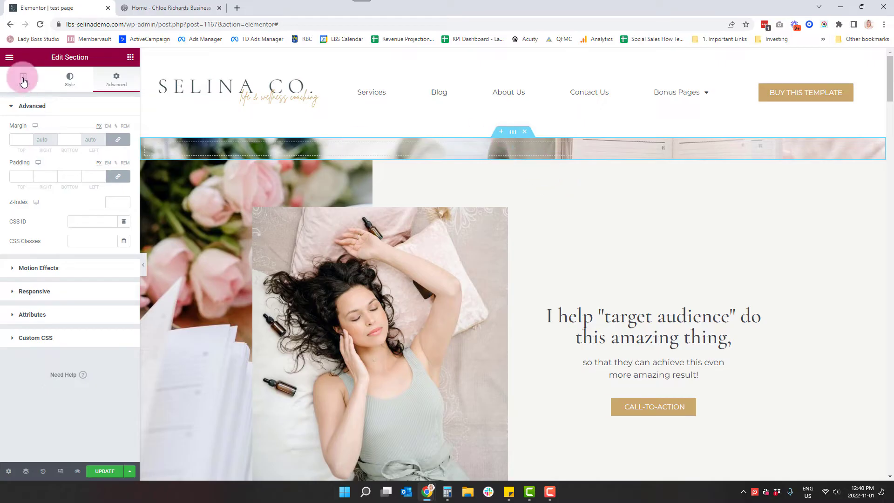
pyautogui.click(22, 75)
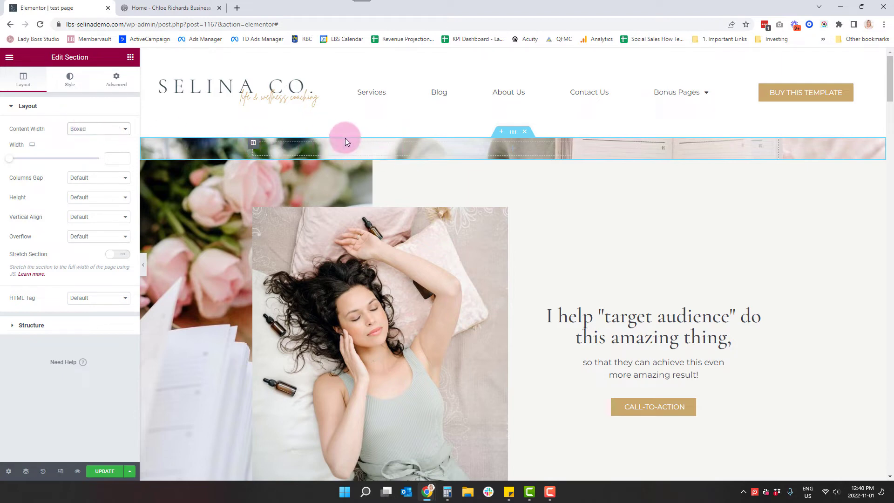
pyautogui.click(654, 325)
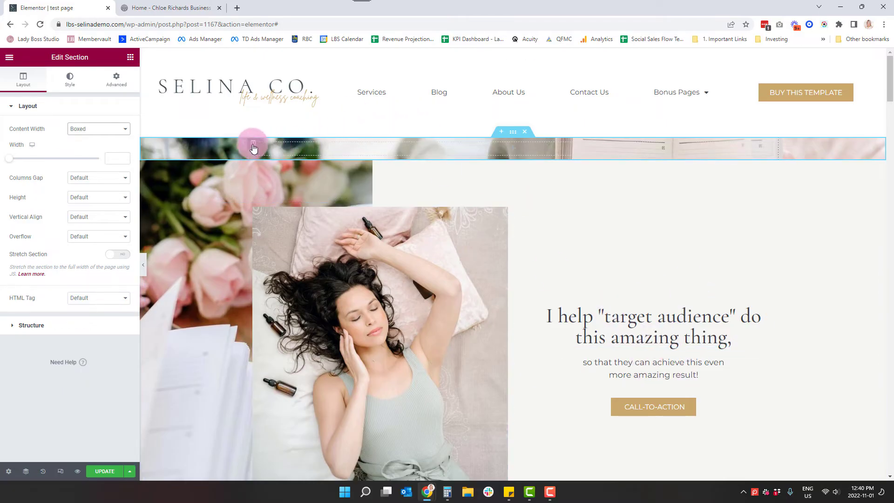
pyautogui.moveTo(878, 154)
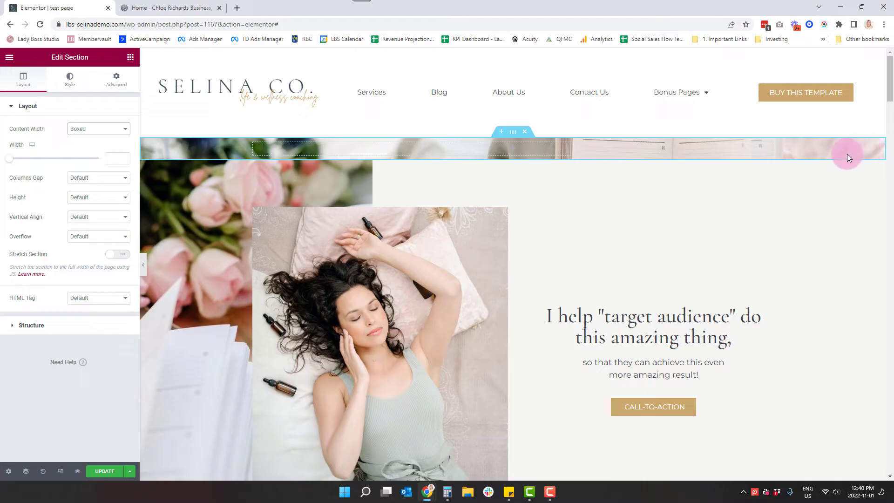
pyautogui.moveTo(258, 152)
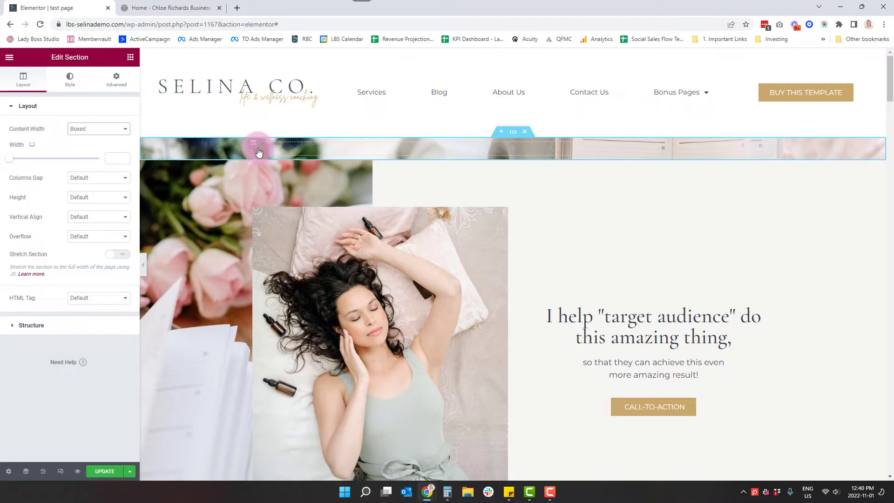
# Give the inner column a Classic white background colour over the photo.
pyautogui.click(252, 146)
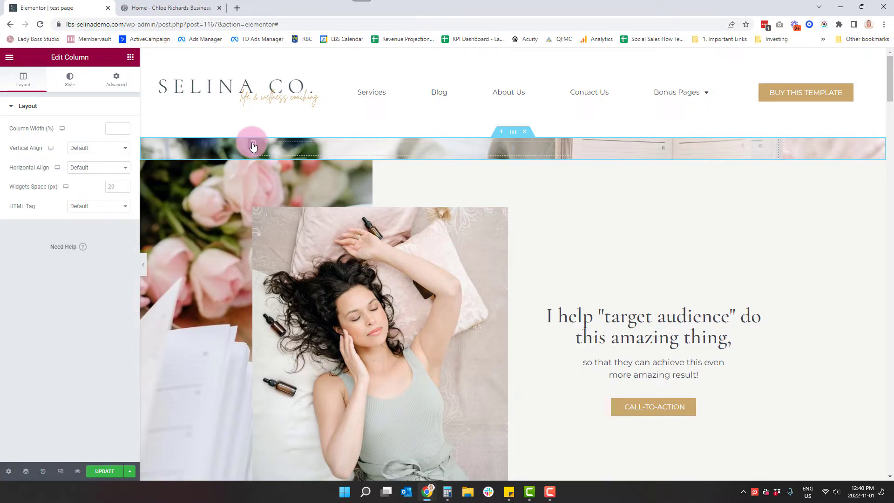
pyautogui.click(70, 80)
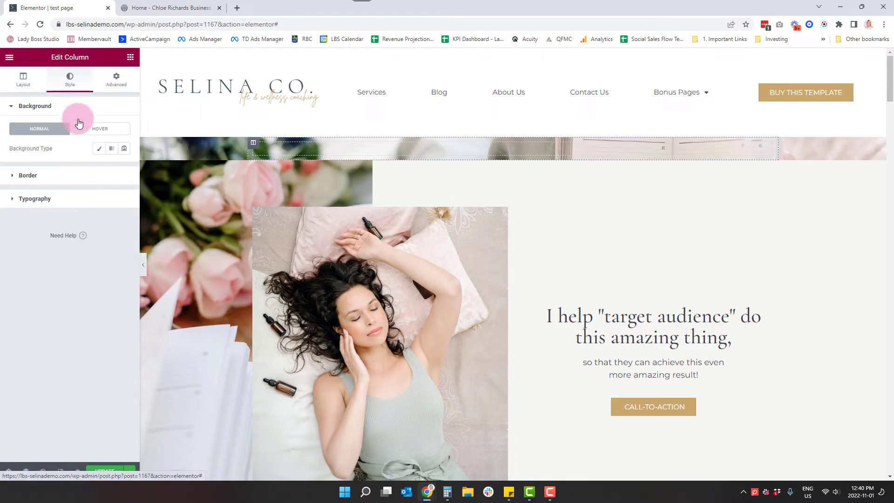
pyautogui.click(99, 148)
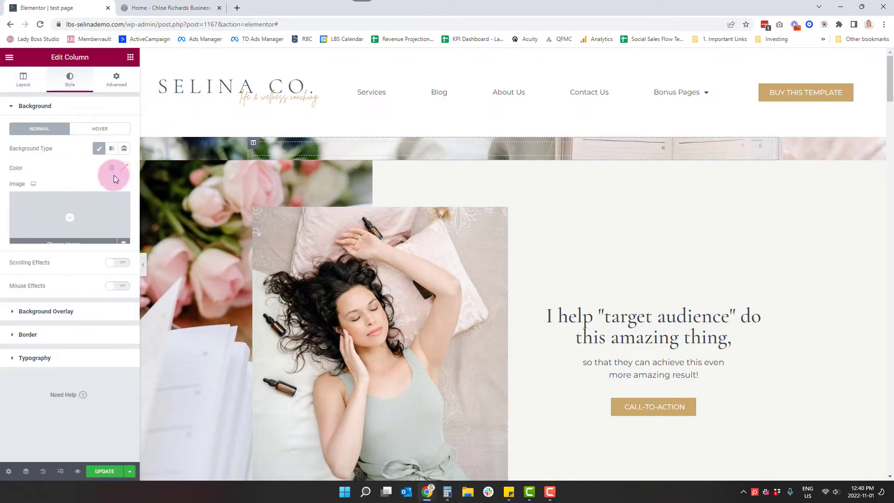
pyautogui.click(112, 168)
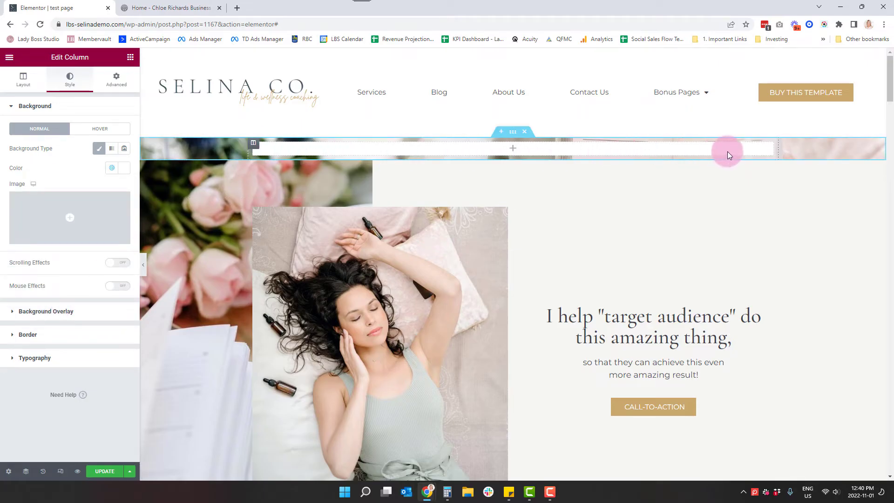
pyautogui.moveTo(306, 156)
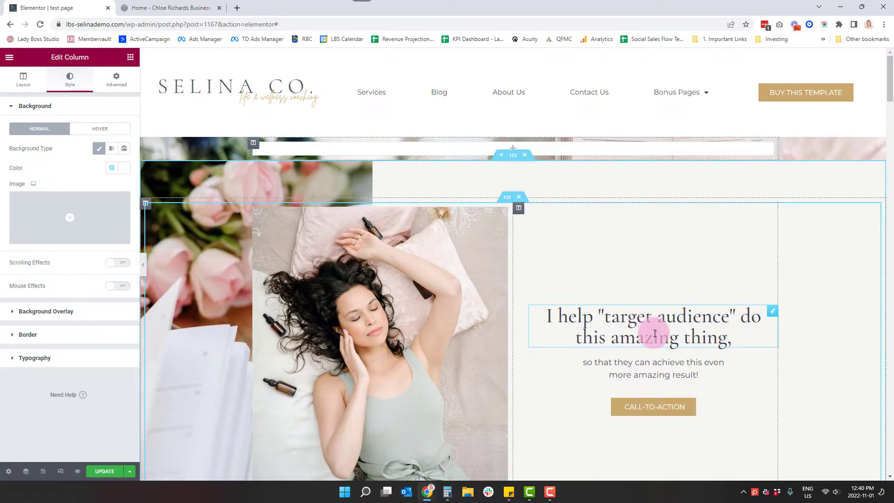
# Select the section, go to Advanced and unlink its padding so top/bottom can be 7 with 0 sides.
pyautogui.click(513, 142)
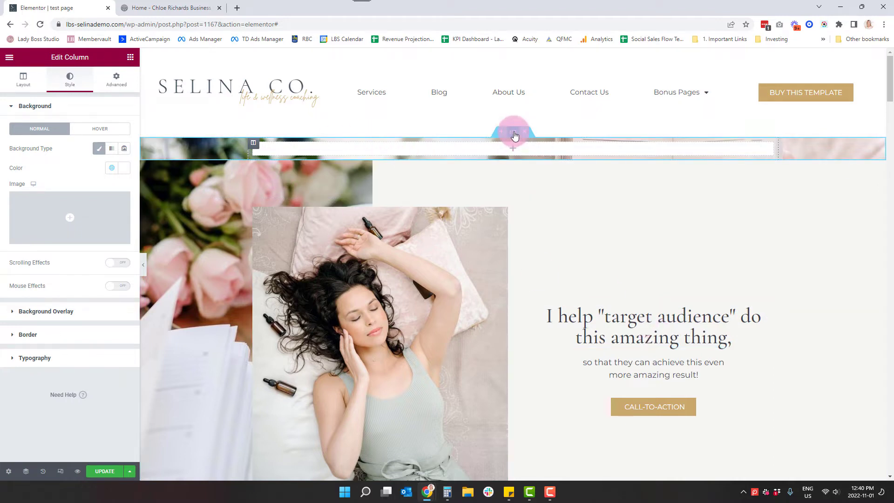
pyautogui.click(115, 78)
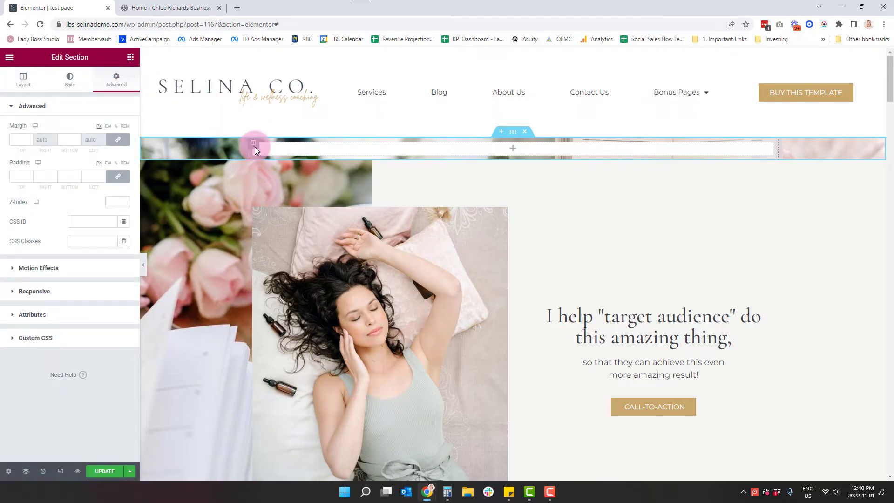
pyautogui.moveTo(513, 140)
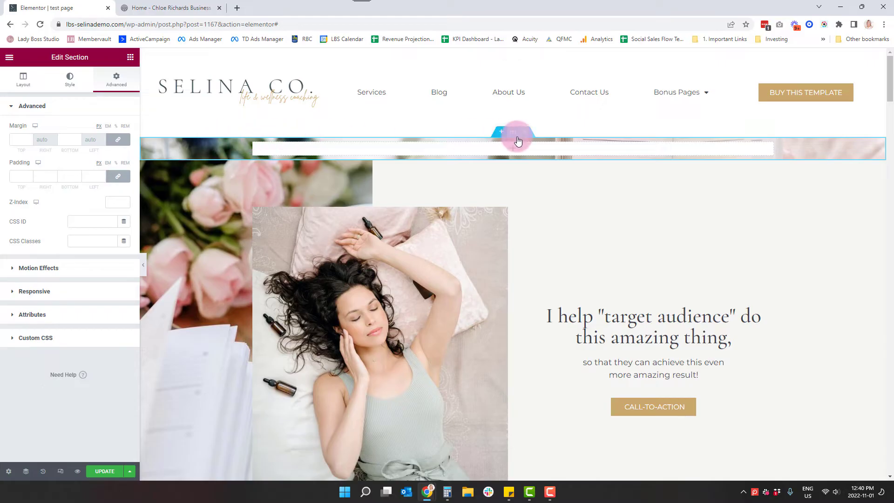
pyautogui.moveTo(118, 176)
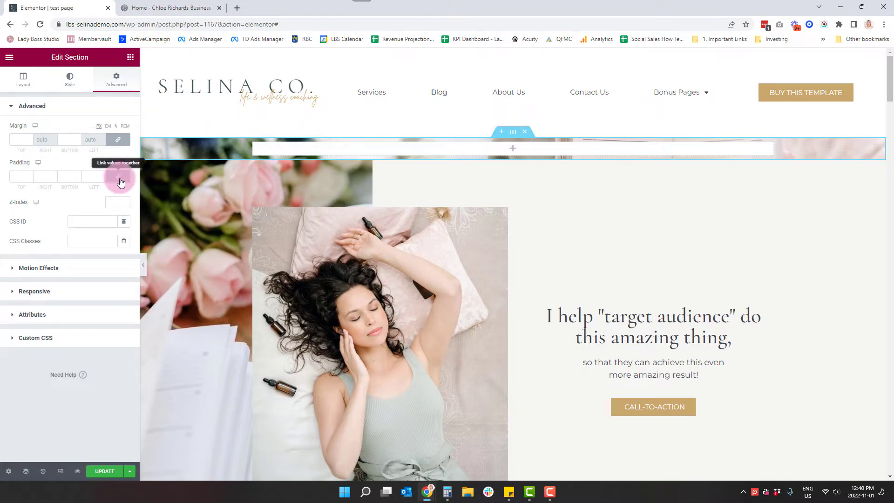
pyautogui.click(118, 176)
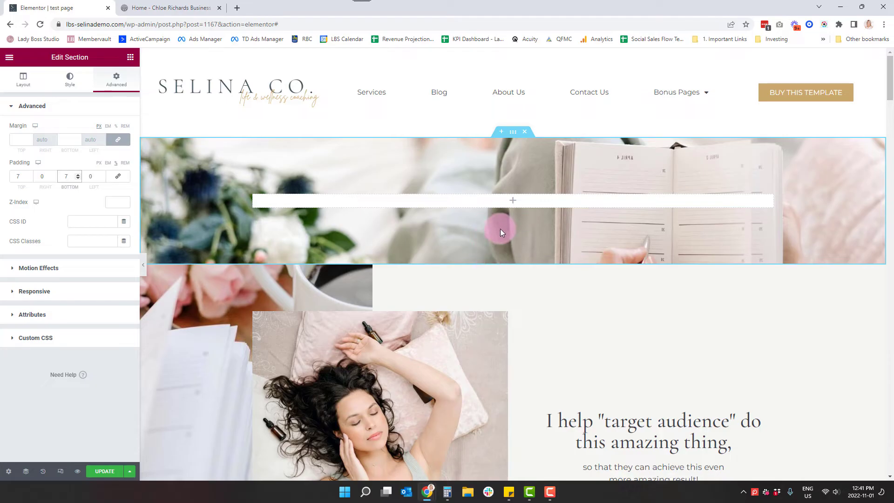
pyautogui.moveTo(513, 171)
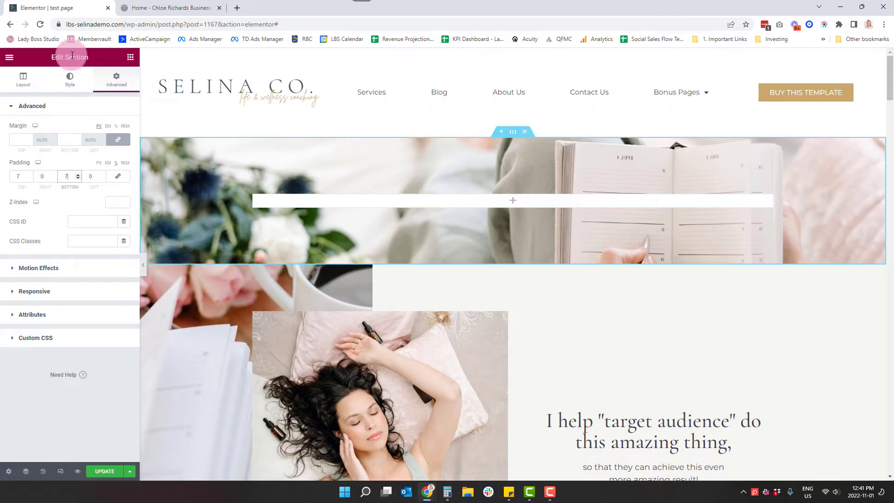
# Reduce the hero section's boxed content width so the white box sits centred, then return to the widget list.
pyautogui.click(22, 78)
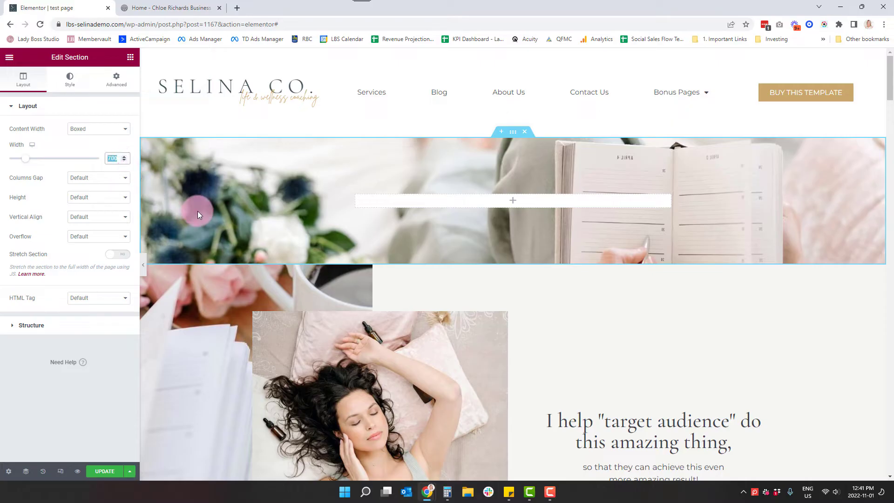
pyautogui.click(683, 420)
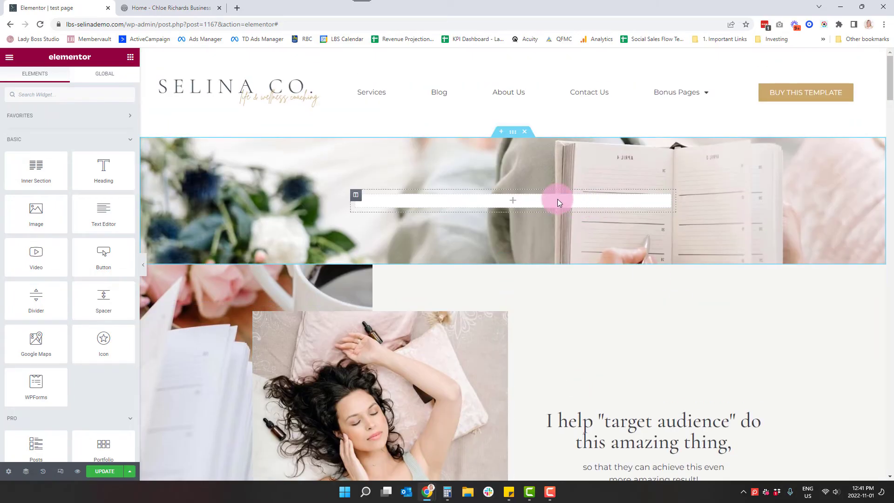
# Paste the heading, subtext and CALL-TO-ACTION button from the lower section into the white hero column.
pyautogui.rightClick(559, 202)
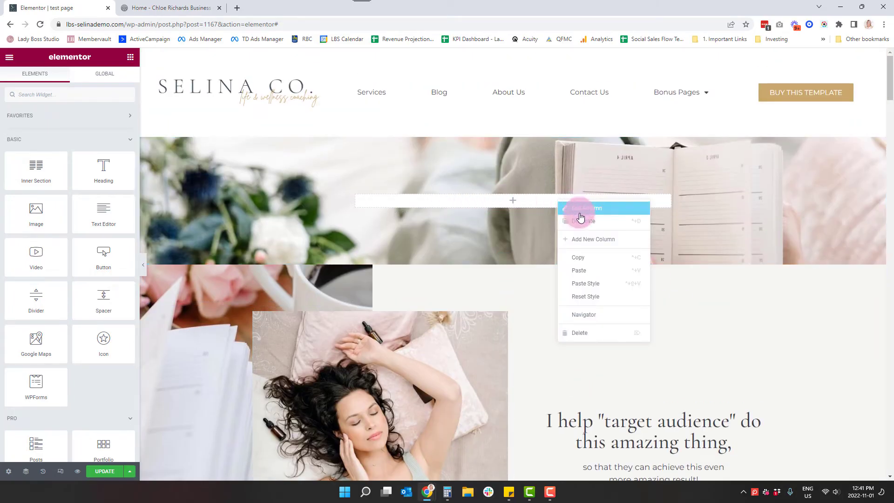
pyautogui.moveTo(585, 270)
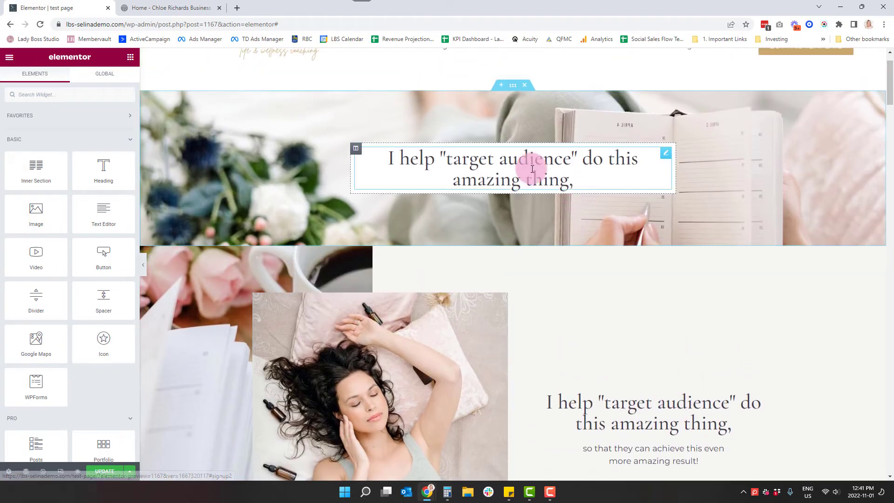
pyautogui.rightClick(511, 168)
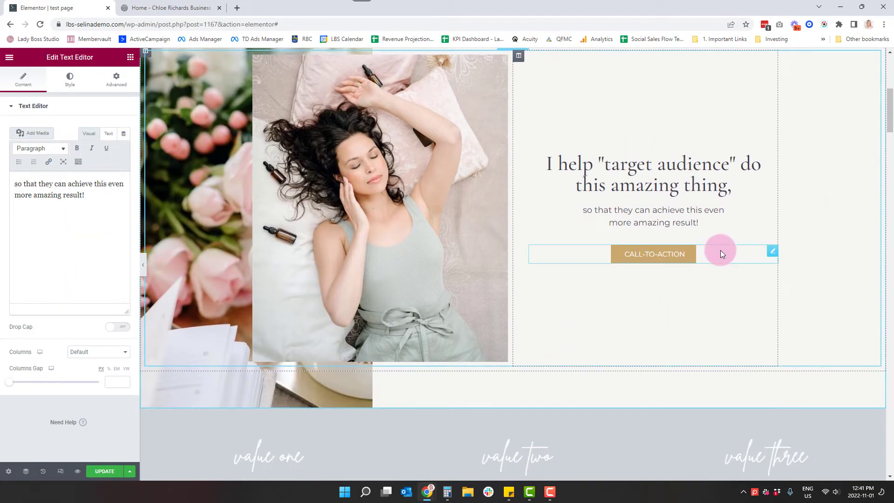
pyautogui.click(575, 163)
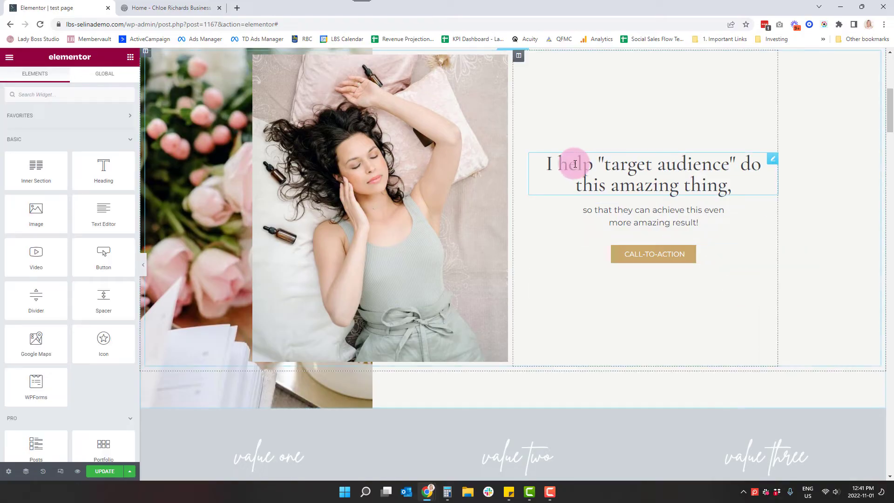
pyautogui.rightClick(652, 174)
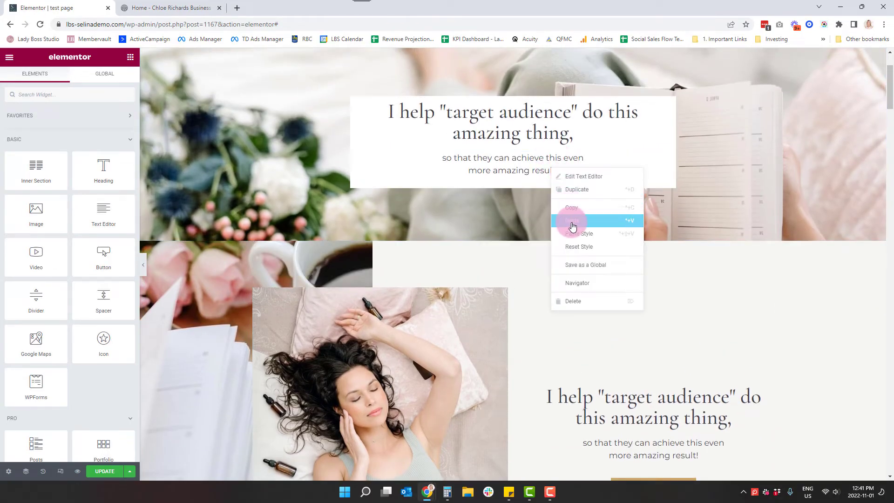
pyautogui.click(572, 221)
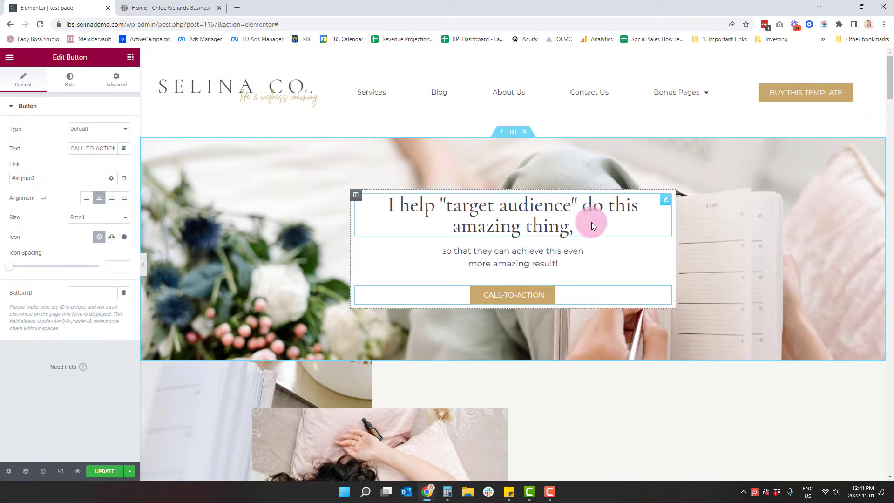
pyautogui.moveTo(774, 283)
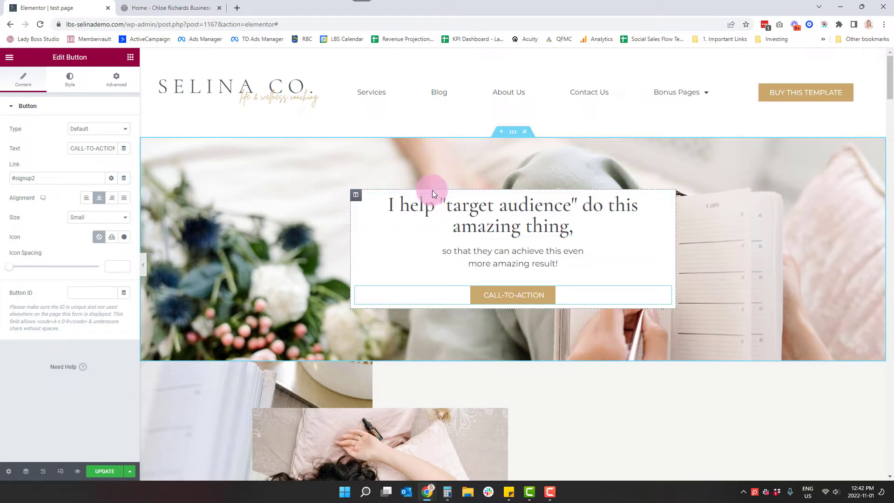
pyautogui.moveTo(437, 190)
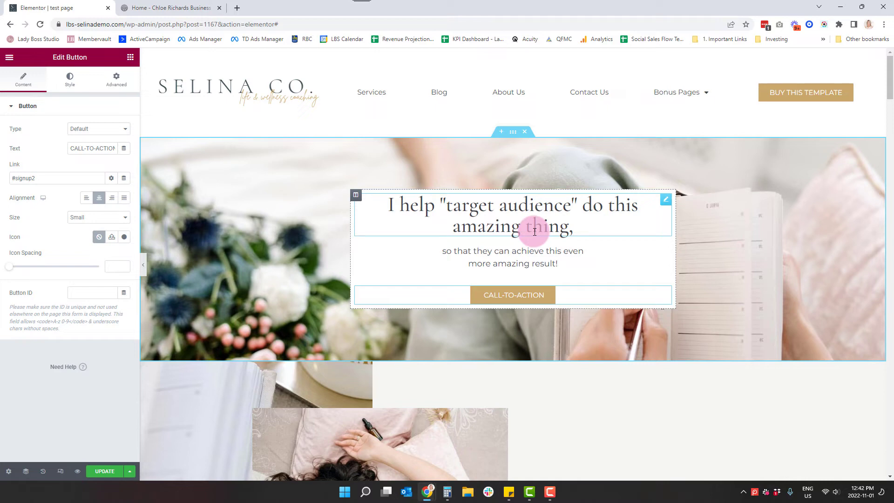
pyautogui.moveTo(355, 194)
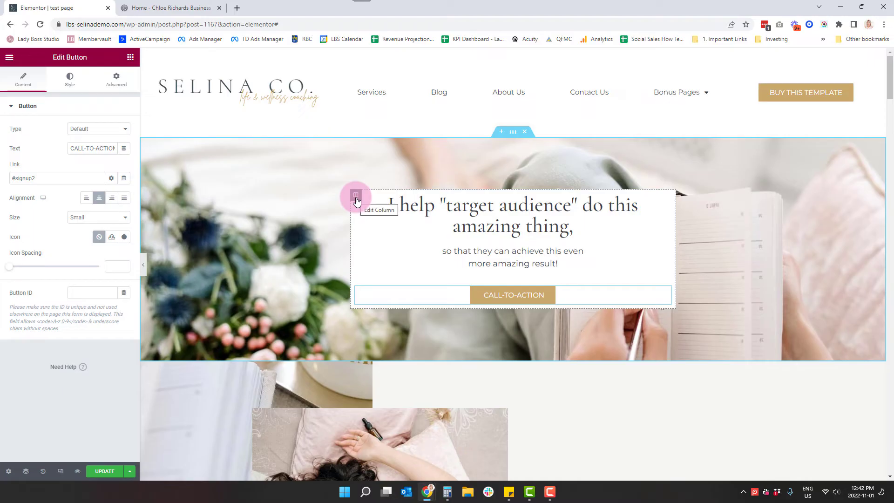
# Give the white box column unlinked padding of 8 top, 2 right, 8 bottom, 2 left.
pyautogui.click(355, 196)
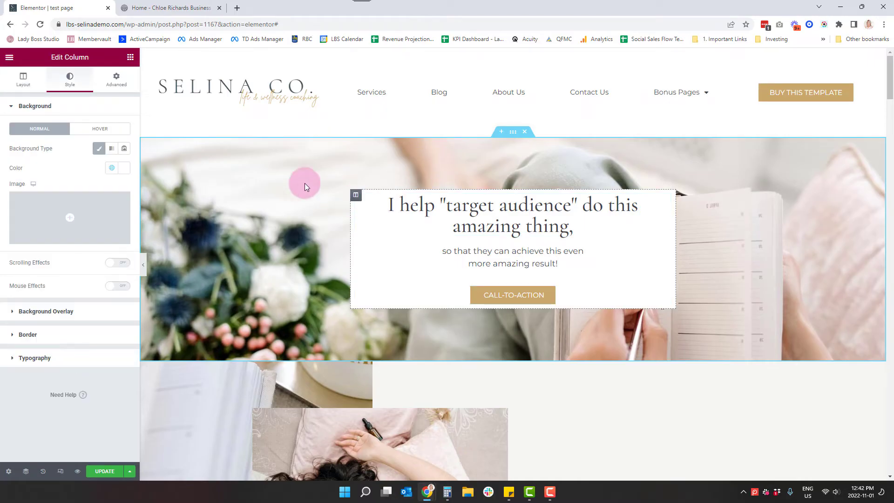
pyautogui.click(116, 78)
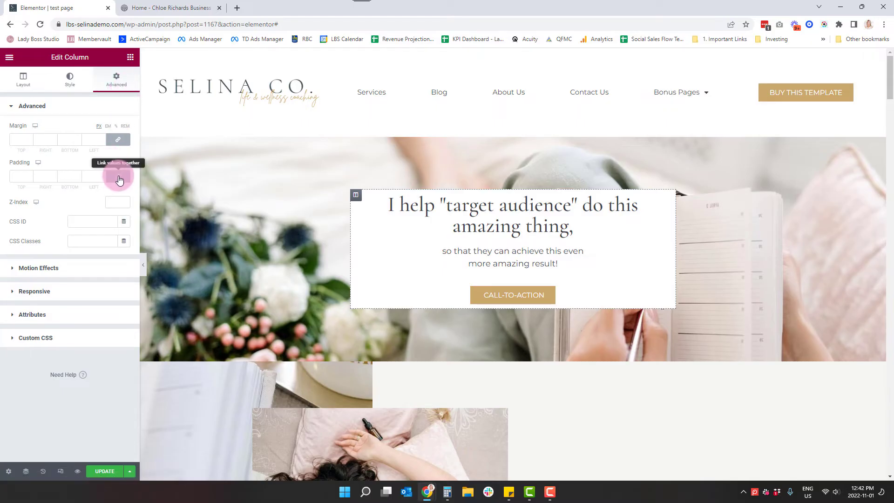
pyautogui.click(117, 166)
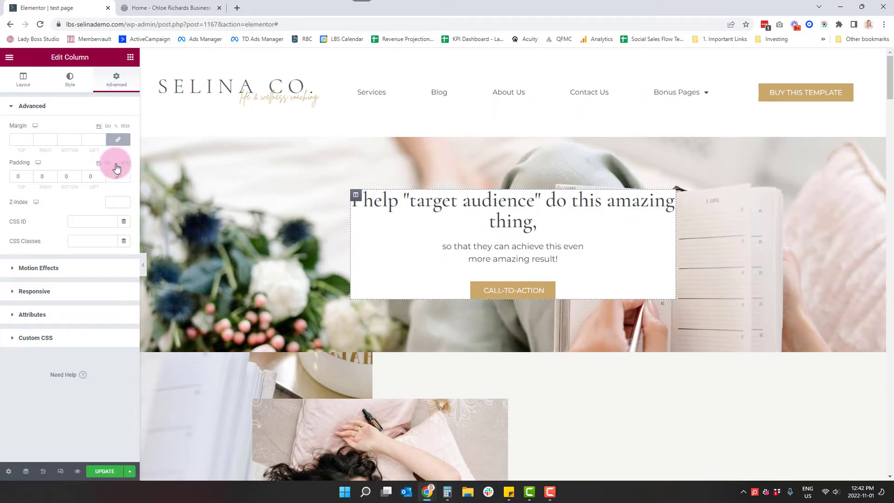
pyautogui.click(108, 162)
pyautogui.write('2')
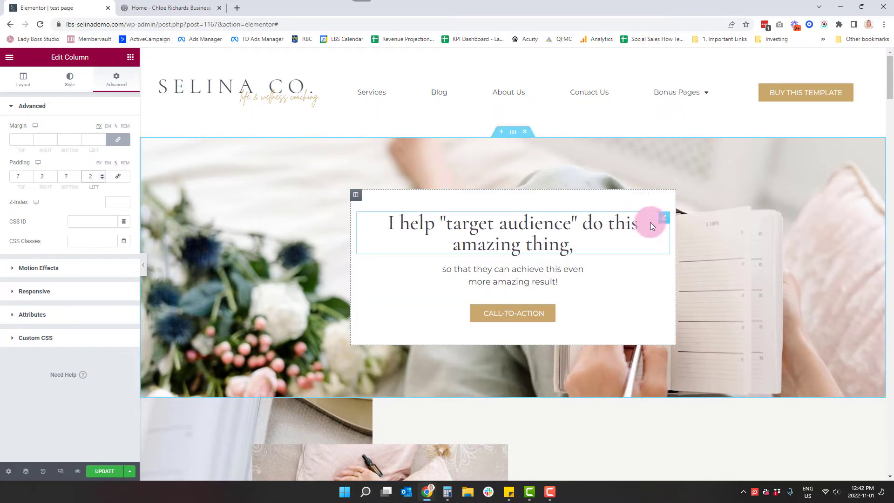
pyautogui.moveTo(612, 228)
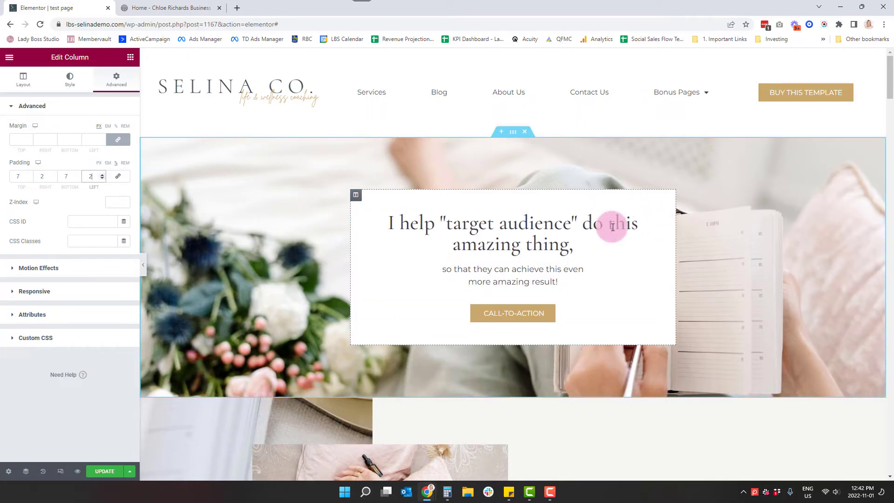
pyautogui.moveTo(470, 193)
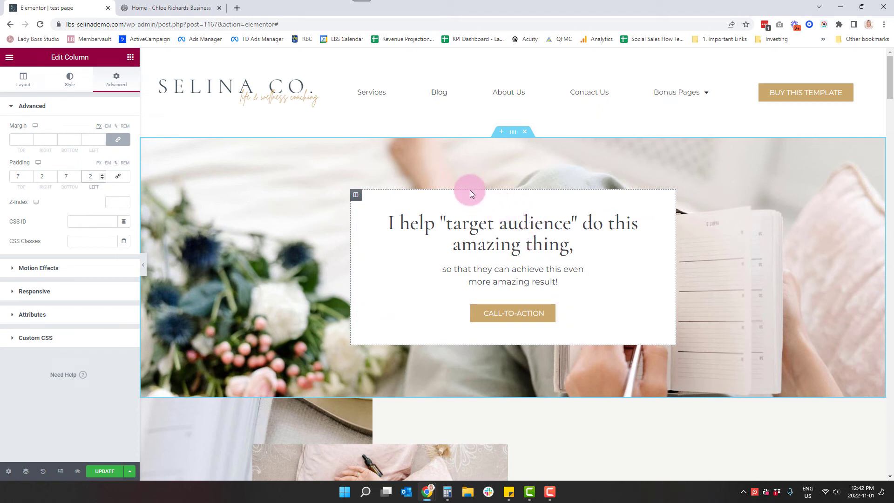
pyautogui.click(475, 228)
pyautogui.write('10')
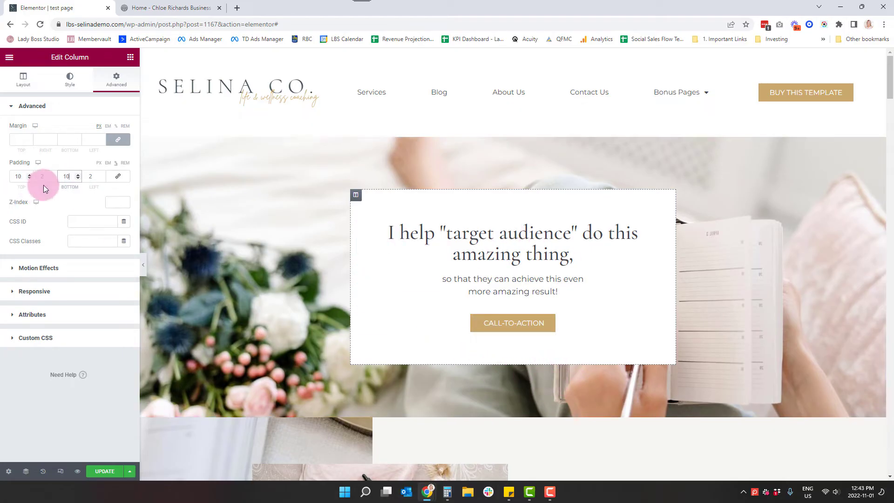
pyautogui.click(78, 179)
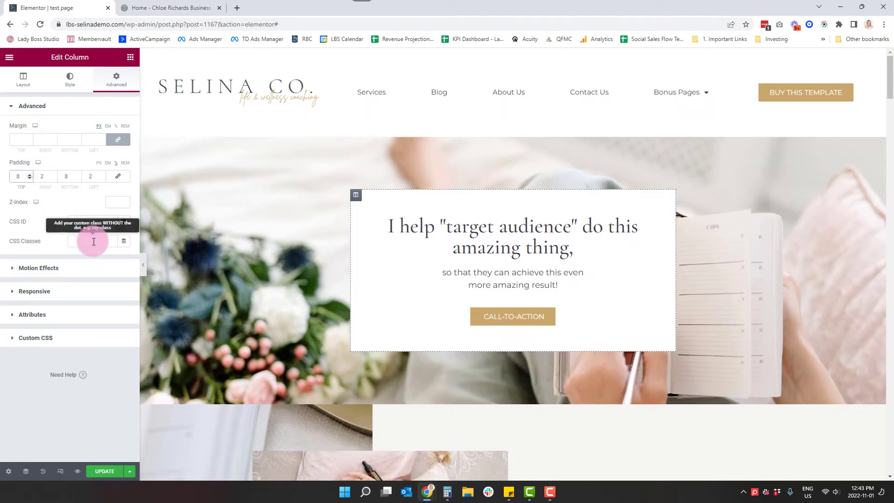
pyautogui.click(512, 279)
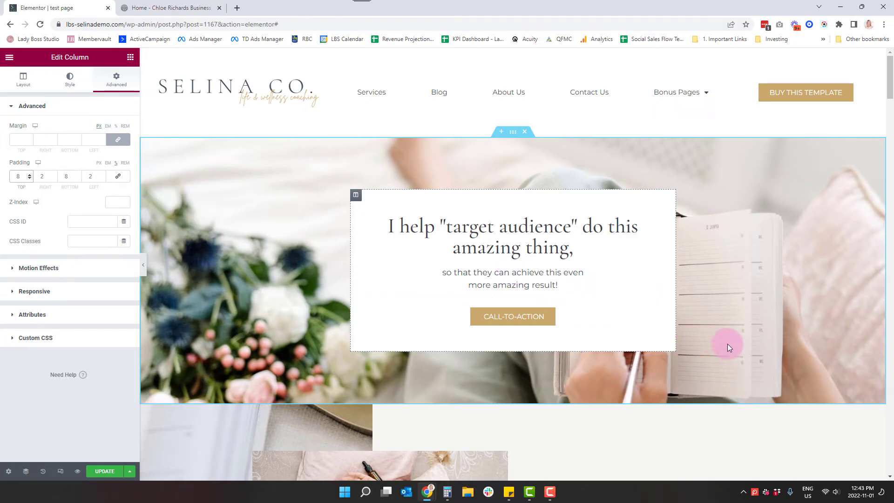
pyautogui.scroll(-3)
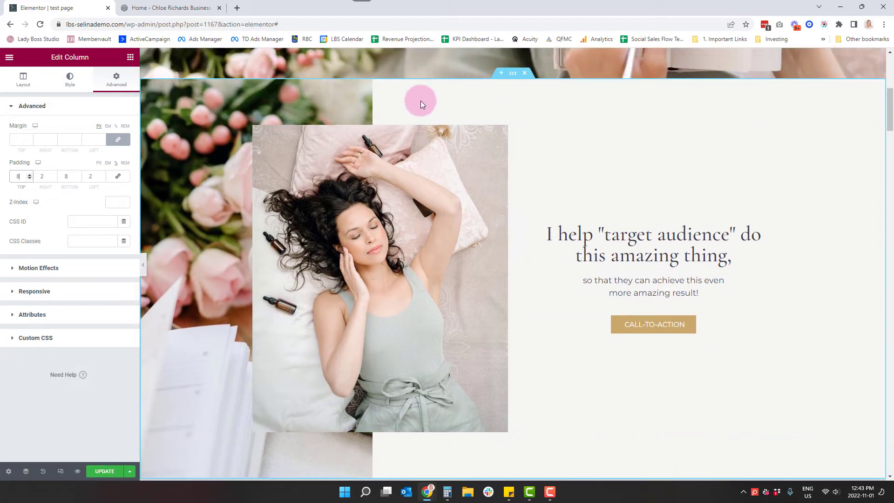
pyautogui.moveTo(481, 96)
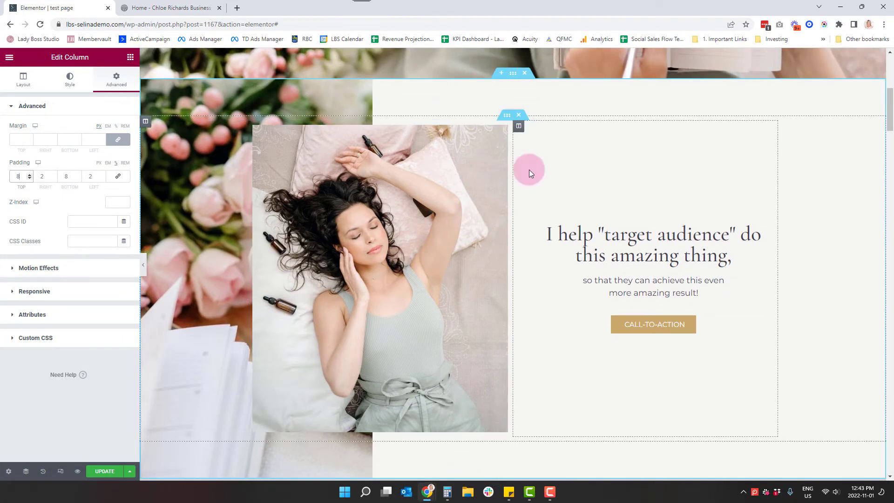
pyautogui.scroll(3)
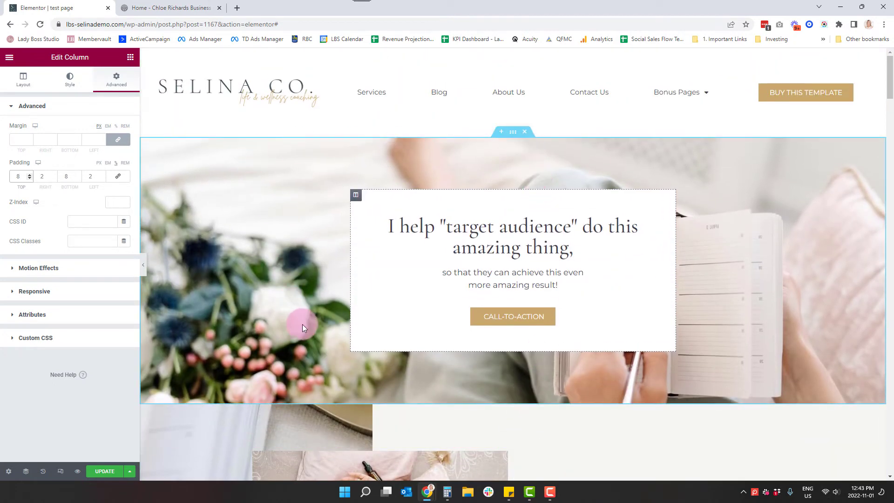
pyautogui.moveTo(313, 304)
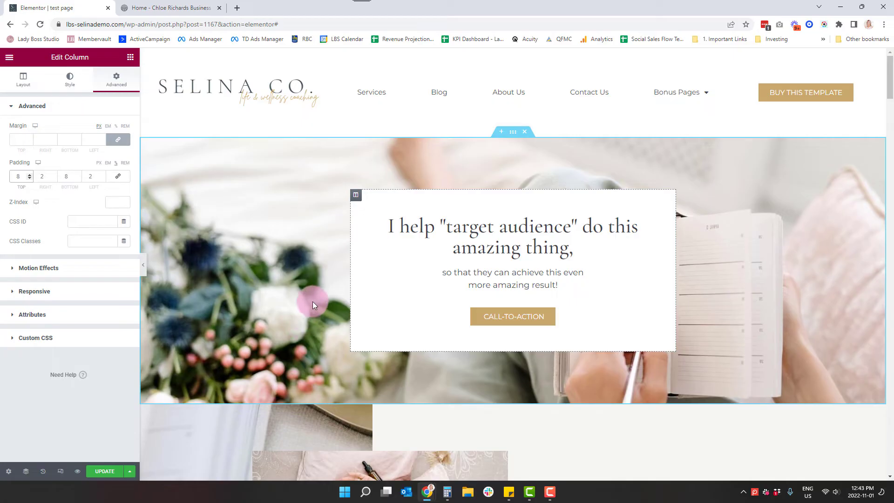
pyautogui.moveTo(512, 137)
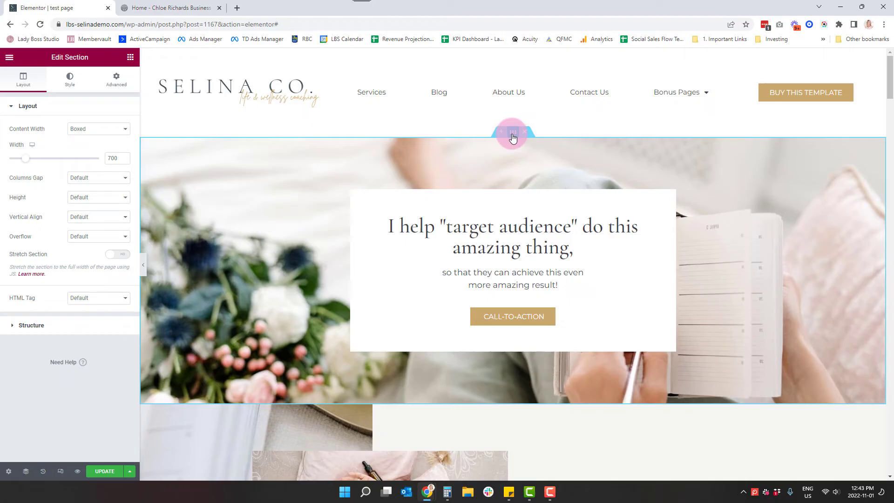
pyautogui.moveTo(177, 102)
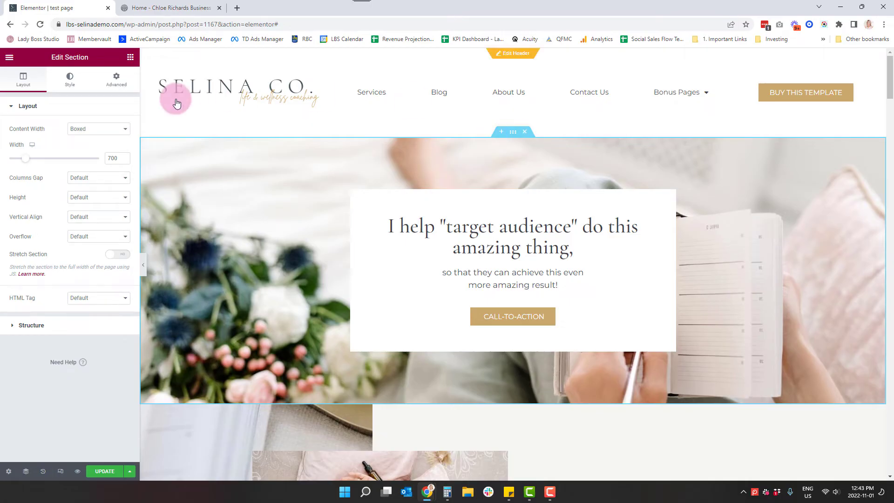
# Set the hero section's padding to 10, making the image band slightly taller.
pyautogui.click(116, 78)
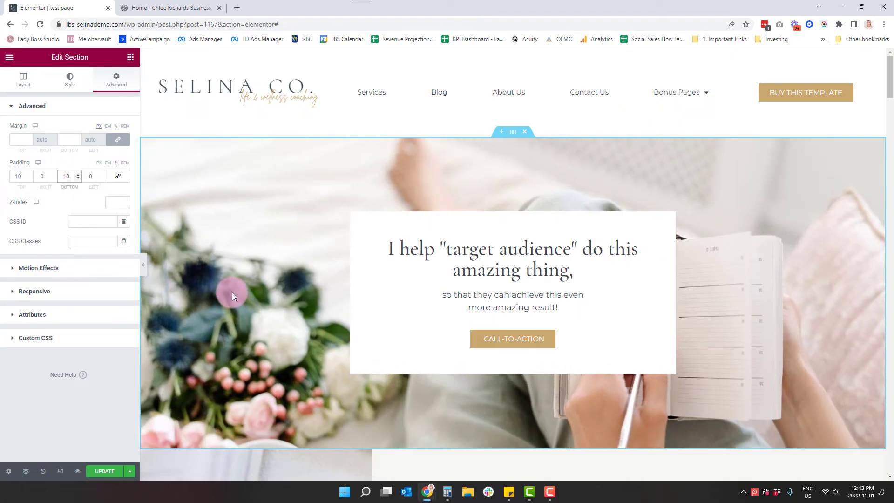
pyautogui.scroll(-3)
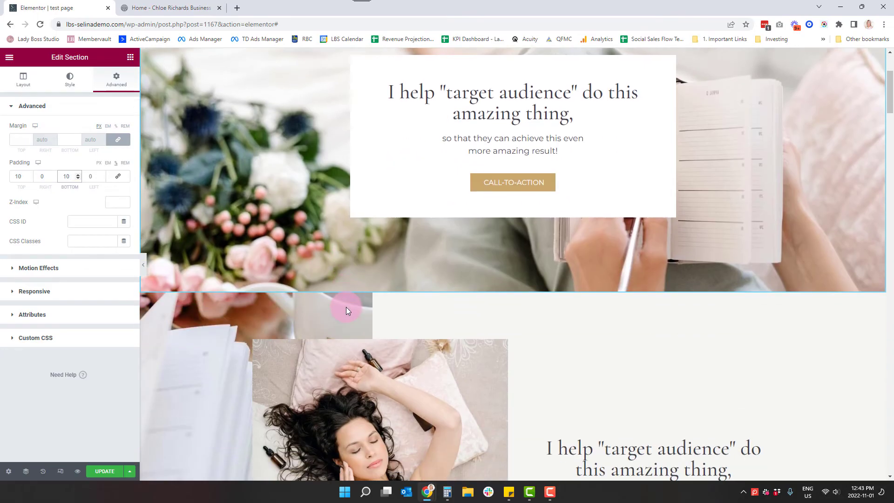
pyautogui.scroll(-3)
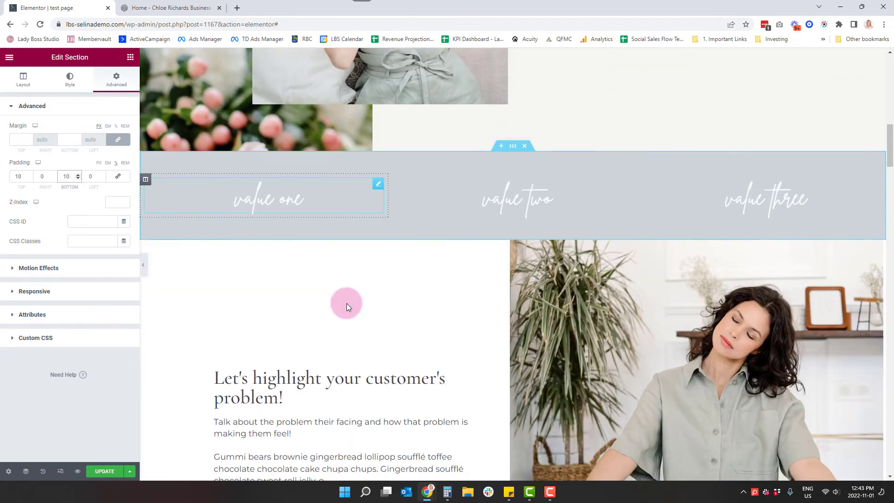
pyautogui.scroll(-3)
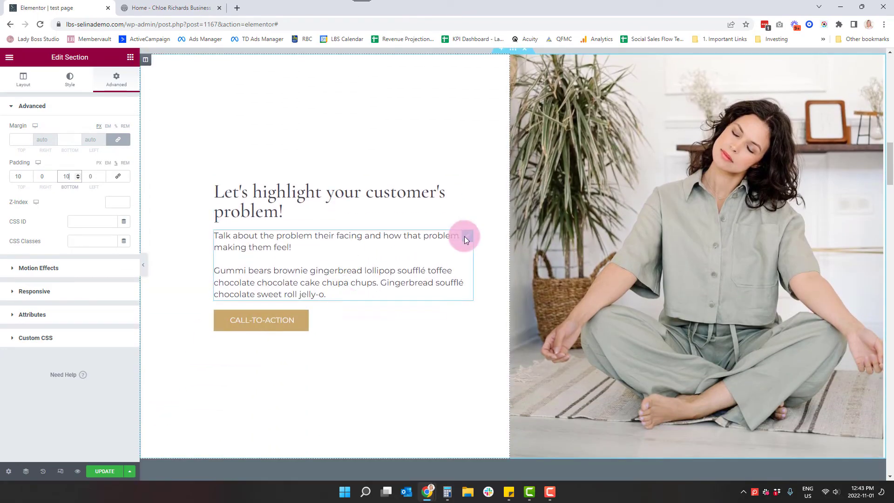
pyautogui.scroll(-3)
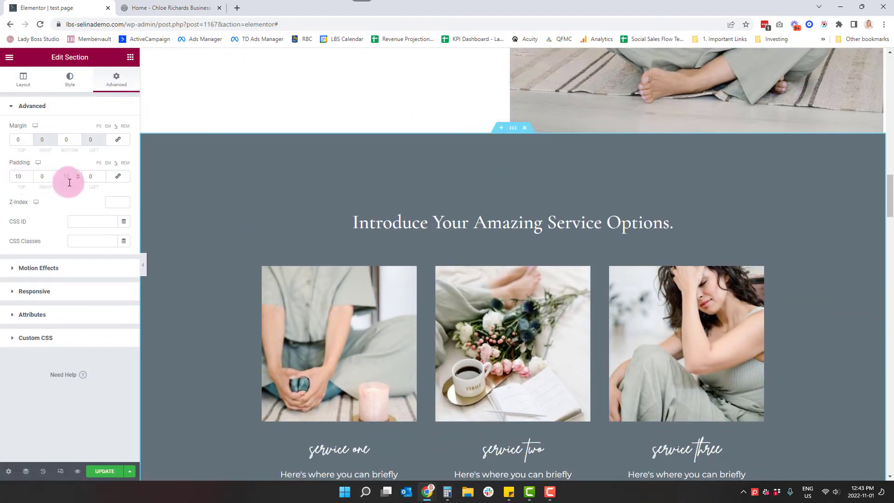
pyautogui.write('10')
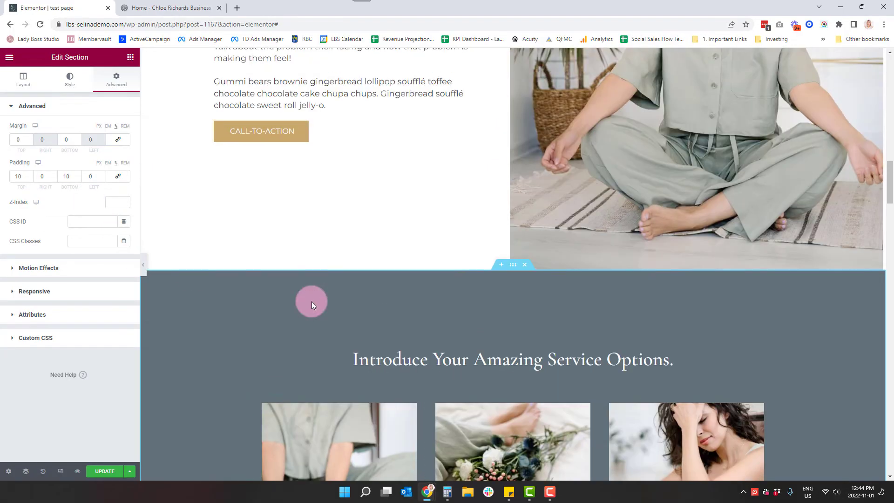
pyautogui.scroll(3)
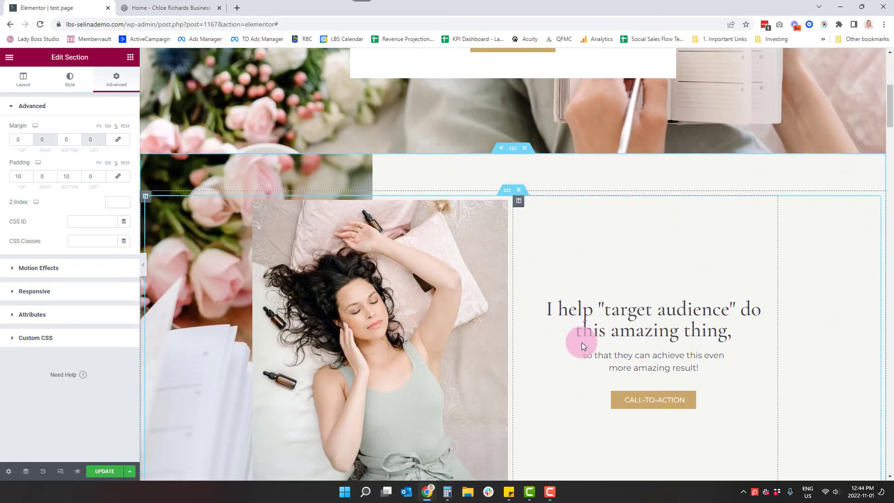
pyautogui.scroll(-3)
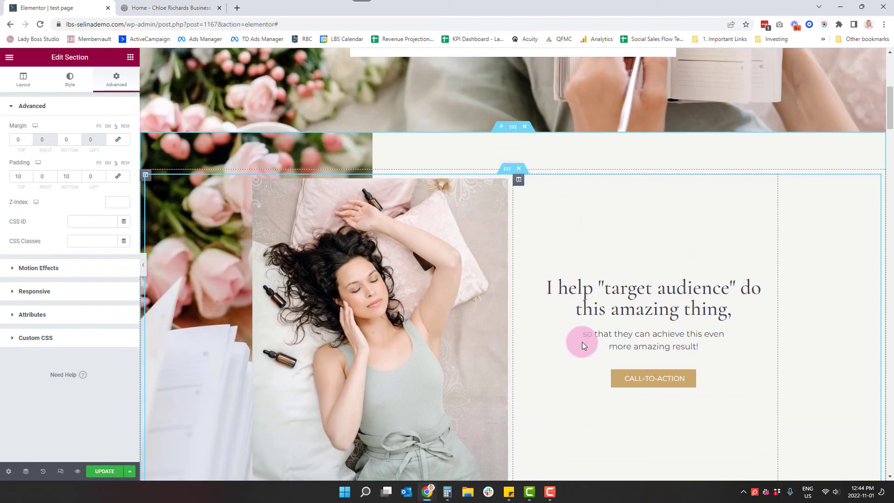
pyautogui.scroll(3)
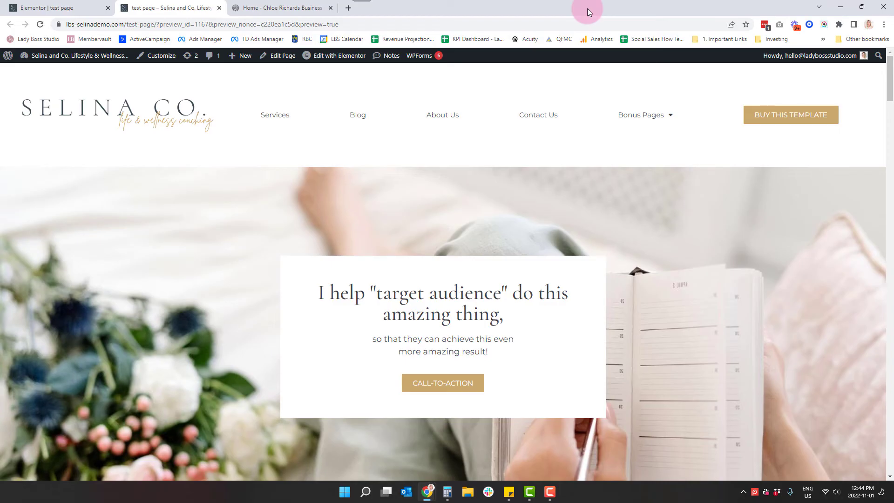
pyautogui.moveTo(828, 5)
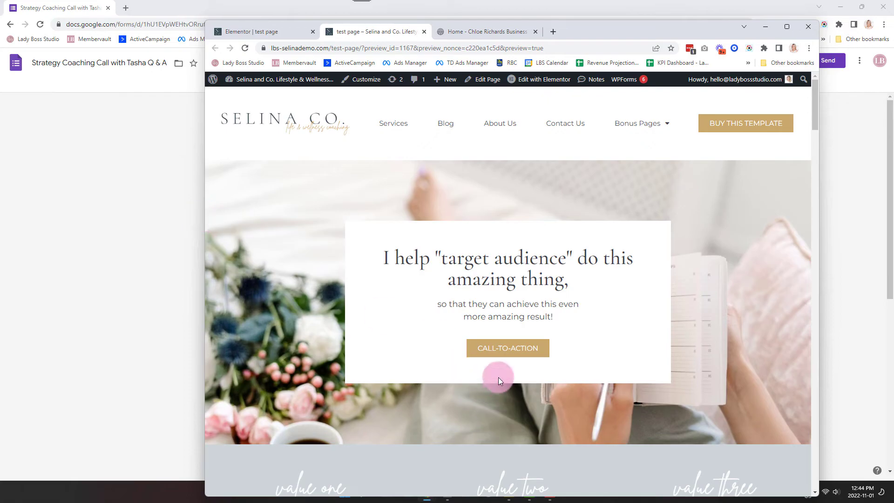
pyautogui.moveTo(523, 221)
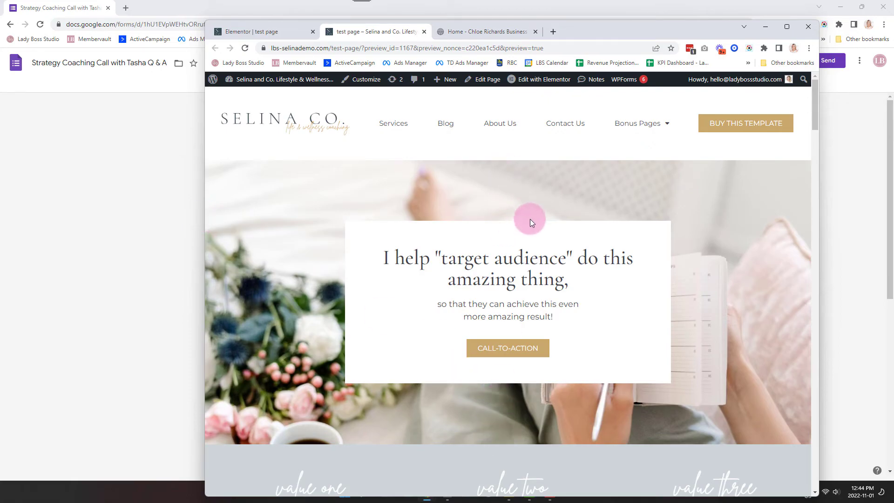
# Scroll the live preview to inspect the hero and its white text box.
pyautogui.scroll(-3)
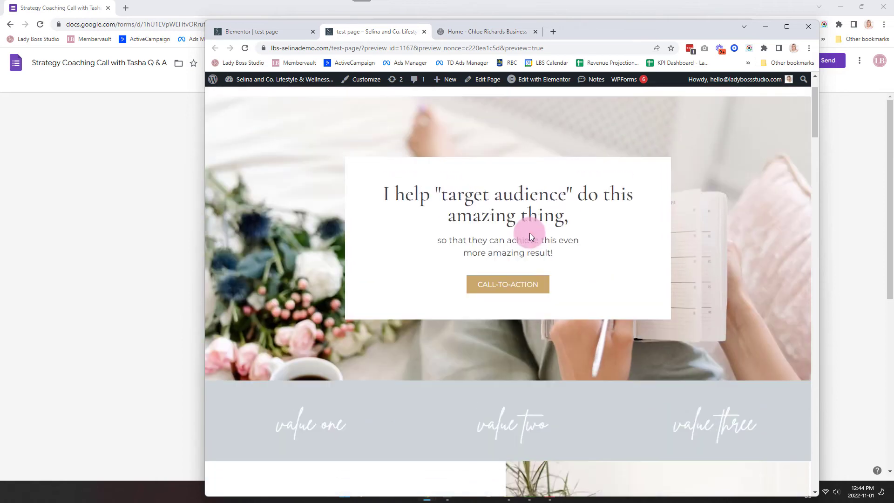
pyautogui.scroll(3)
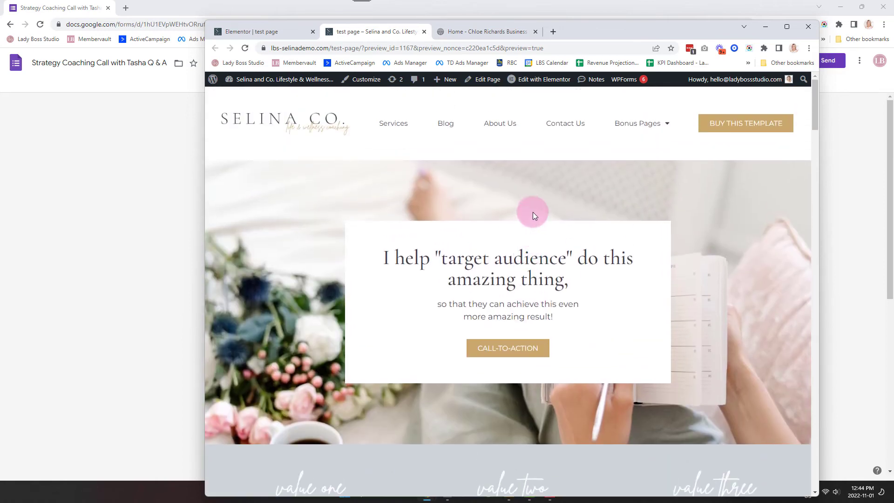
pyautogui.moveTo(249, 182)
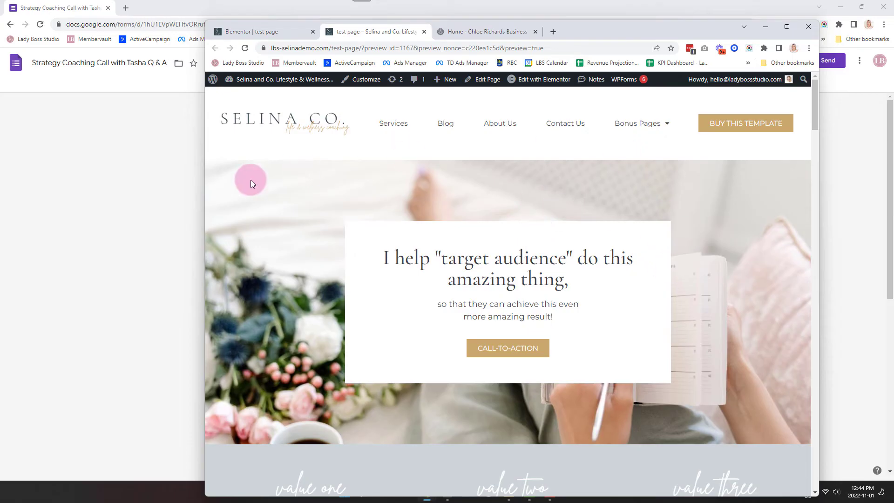
pyautogui.moveTo(786, 27)
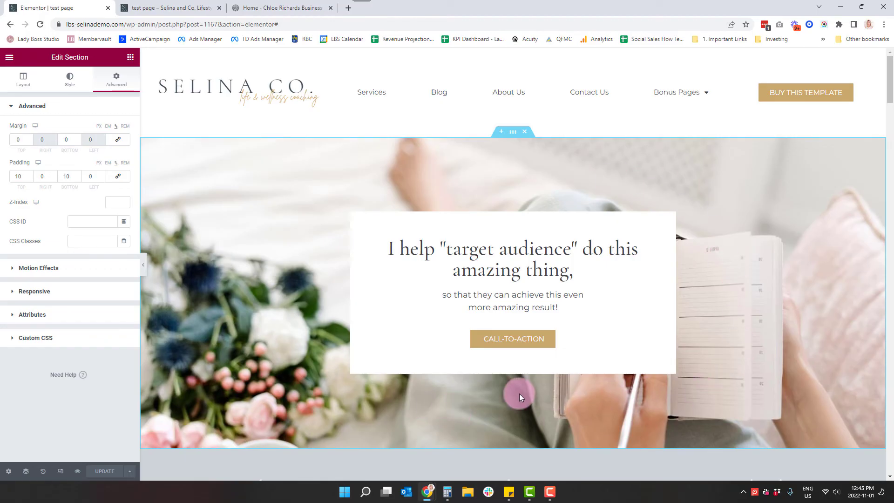
# Scroll through the page to review the hero against the lower sections.
pyautogui.scroll(-3)
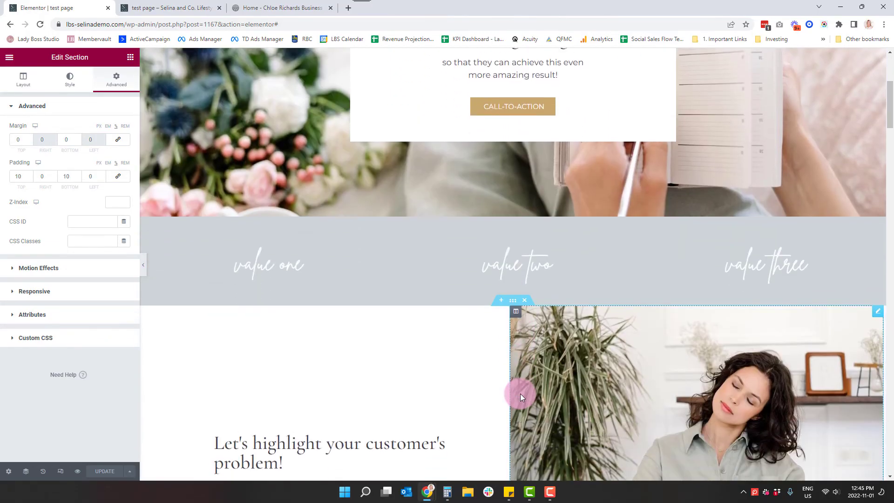
pyautogui.scroll(-3)
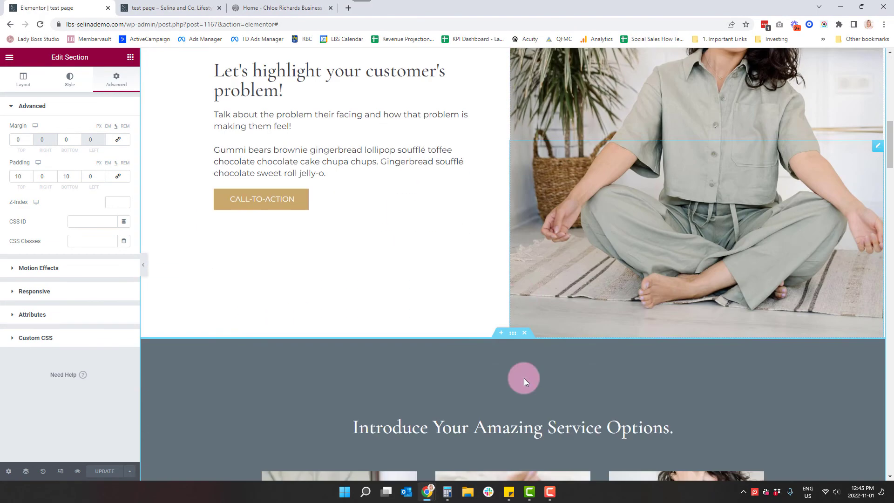
pyautogui.scroll(-3)
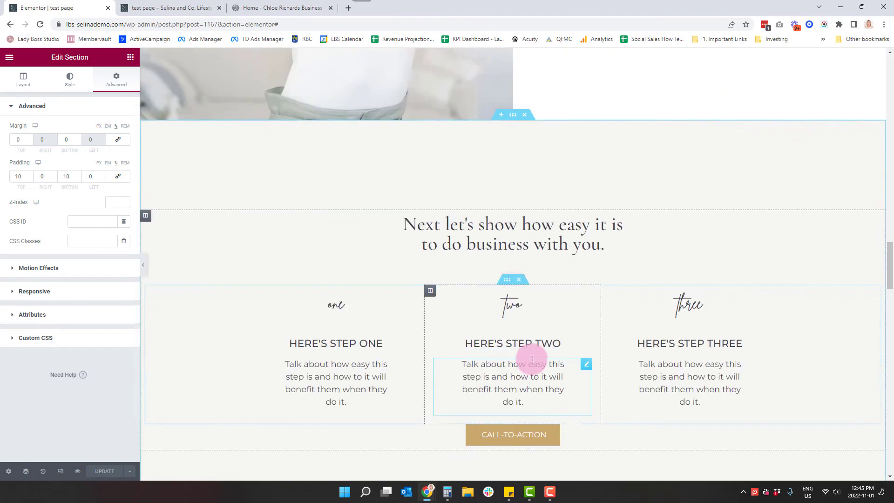
pyautogui.scroll(-3)
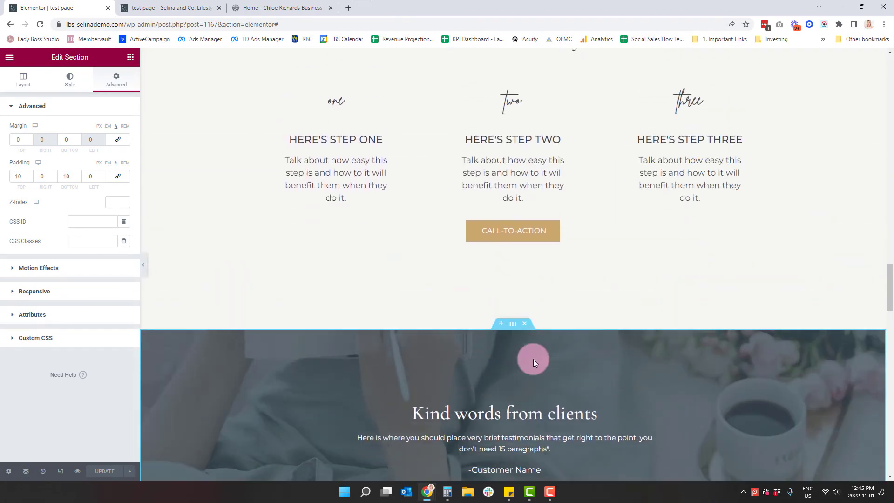
pyautogui.scroll(-3)
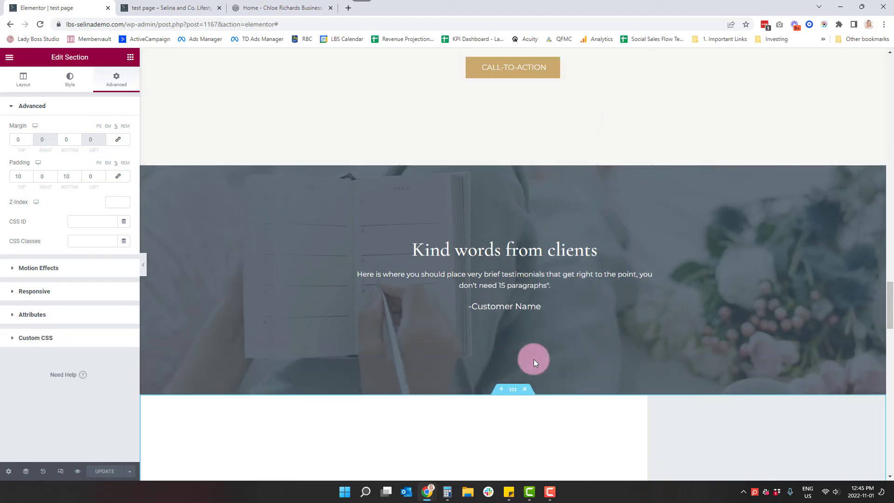
pyautogui.scroll(3)
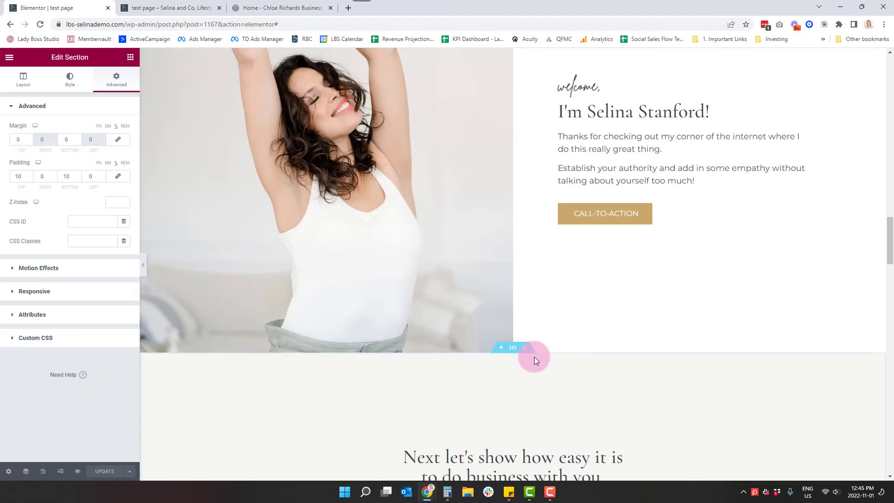
pyautogui.scroll(3)
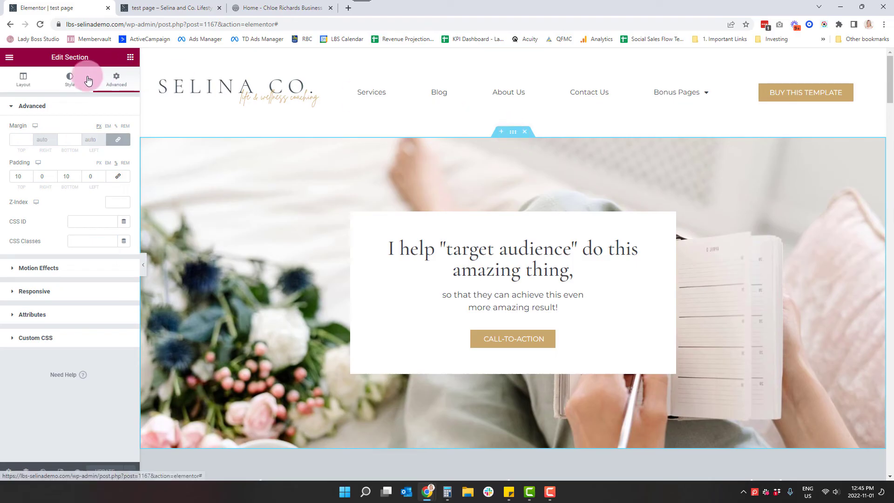
# Set the hero section's background Attachment to Fixed in Style > Background.
pyautogui.click(70, 78)
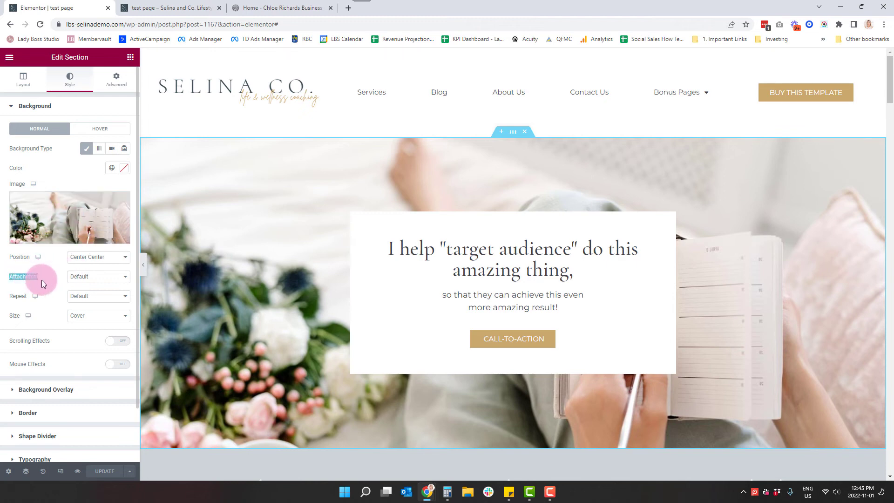
pyautogui.click(97, 277)
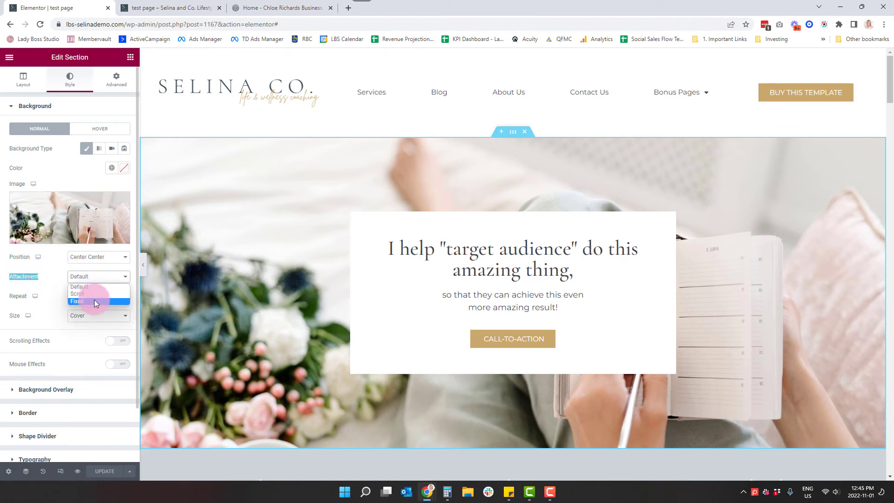
pyautogui.click(77, 301)
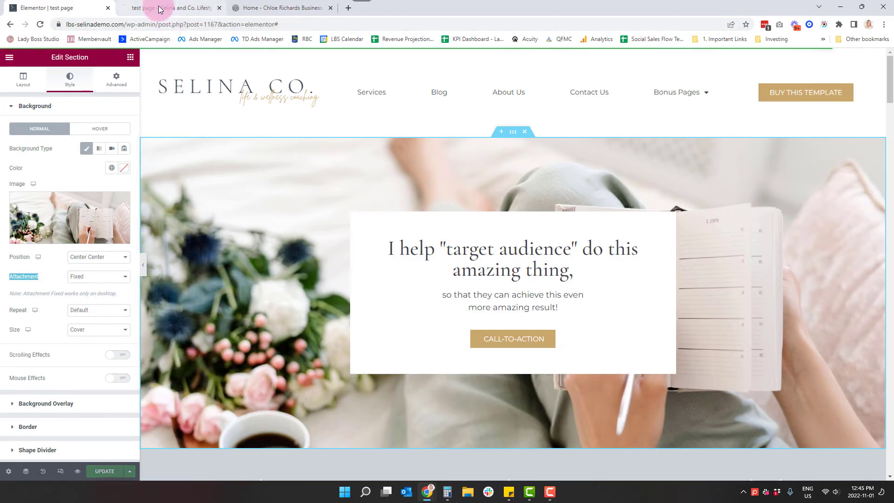
# Switch to the site preview tab to check the fixed hero background, then back to the section's settings.
pyautogui.click(167, 8)
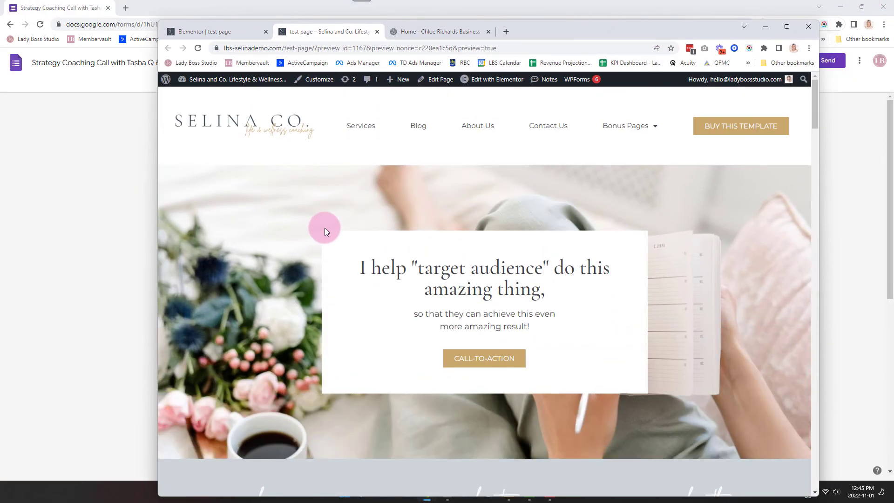
pyautogui.moveTo(332, 236)
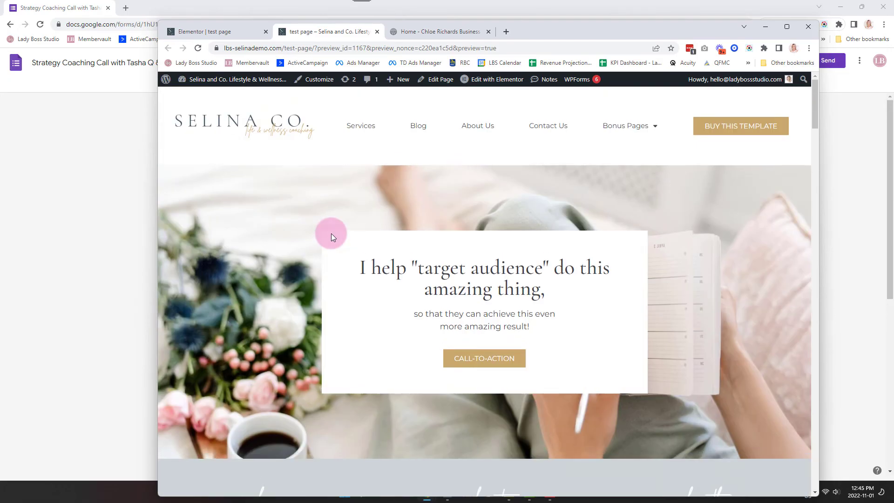
pyautogui.moveTo(792, 27)
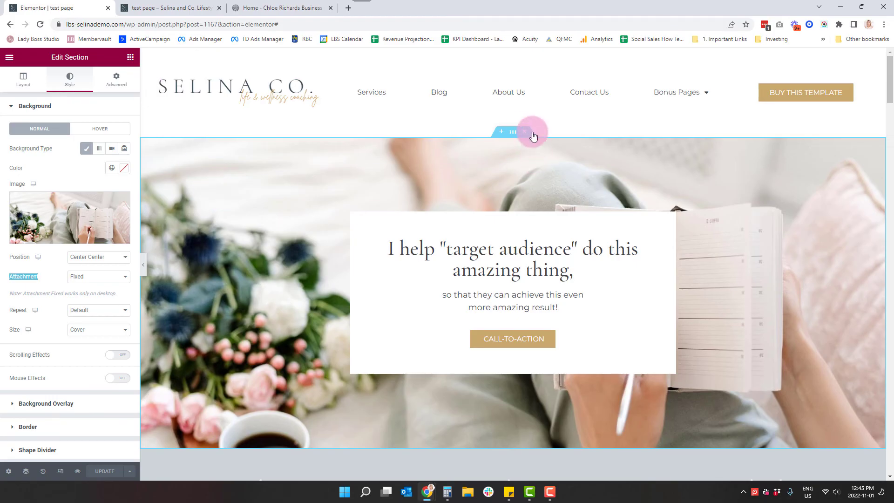
pyautogui.click(115, 78)
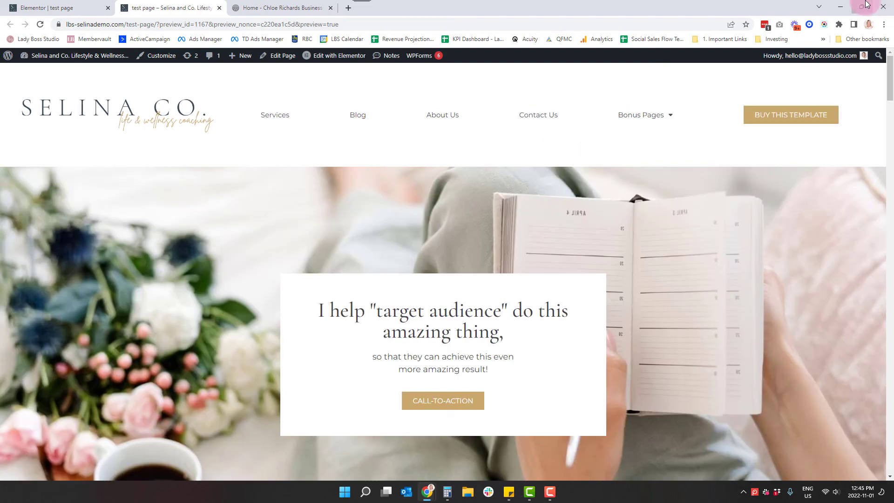
# Restore the preview window to its smaller size and scroll to test the parallax background.
pyautogui.click(854, 7)
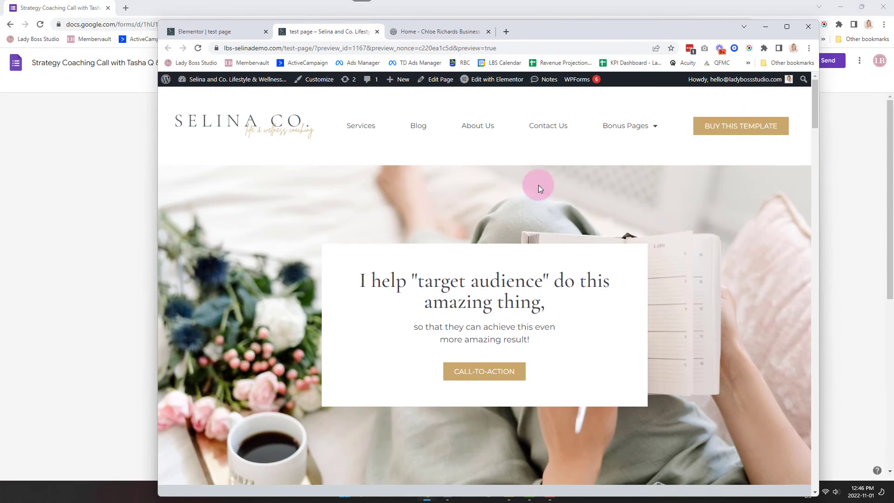
pyautogui.scroll(-3)
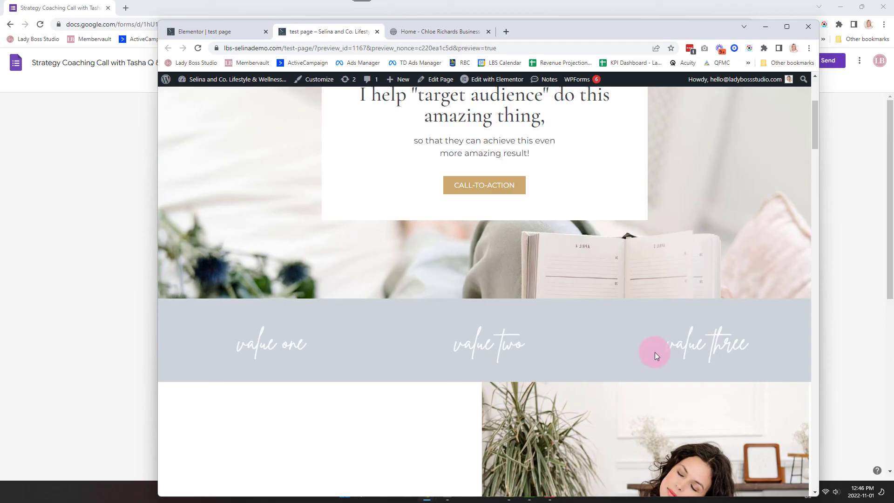
pyautogui.scroll(-3)
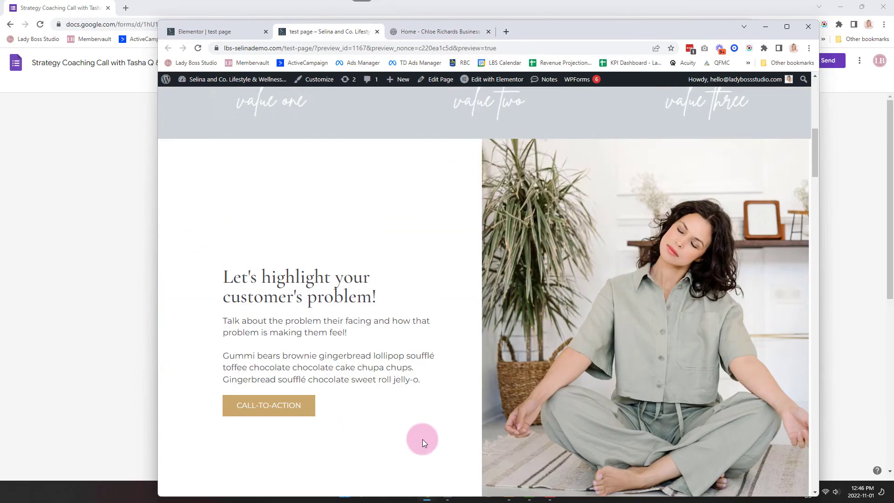
pyautogui.scroll(3)
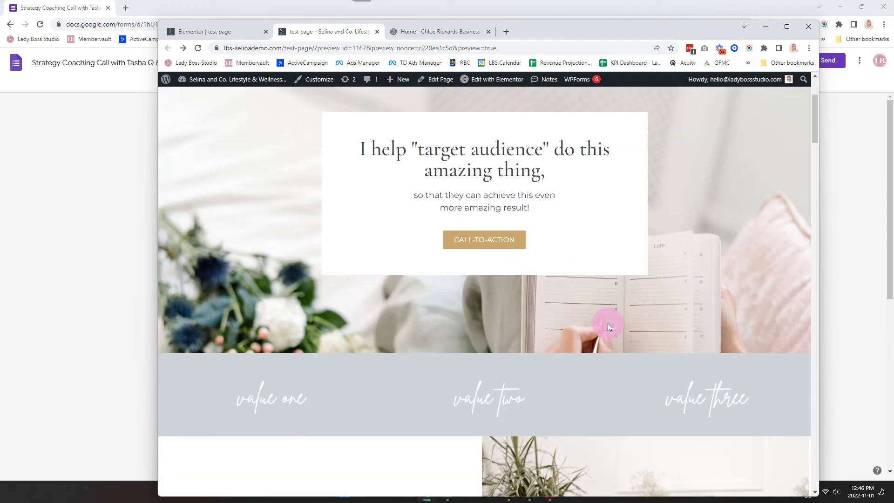
pyautogui.scroll(3)
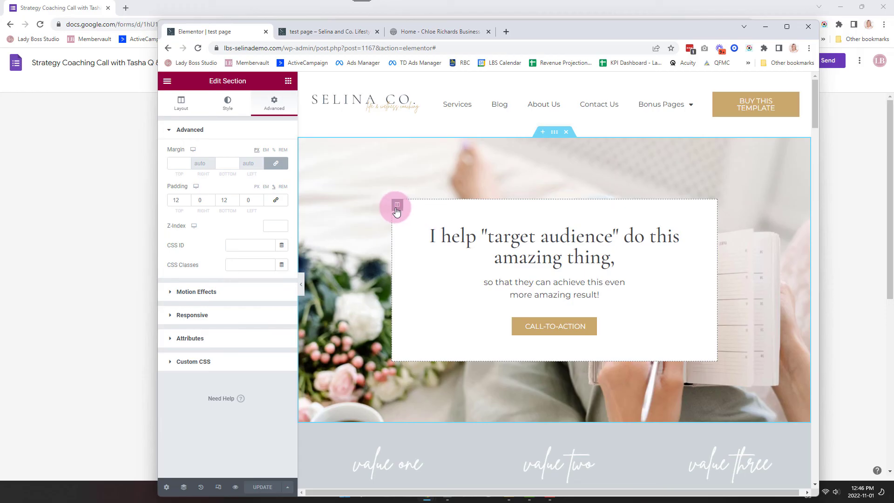
# Give the text box column a white background with D4 alpha for a semi-transparent look.
pyautogui.click(397, 204)
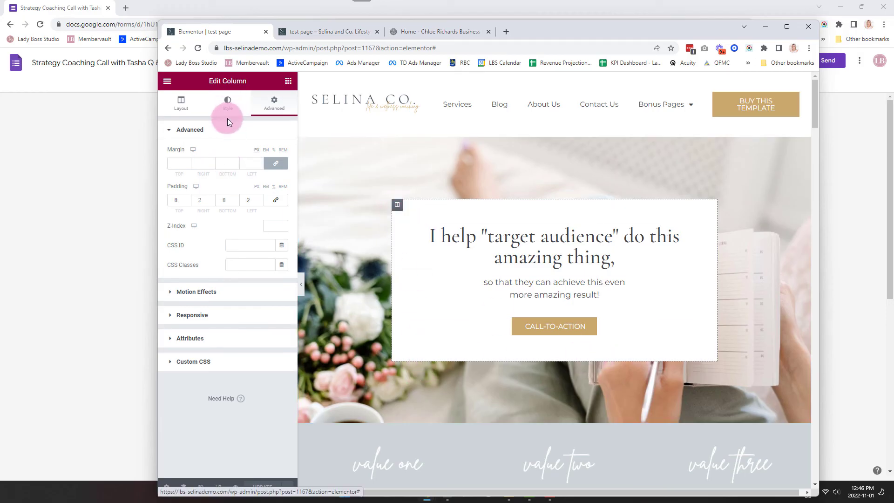
pyautogui.click(228, 101)
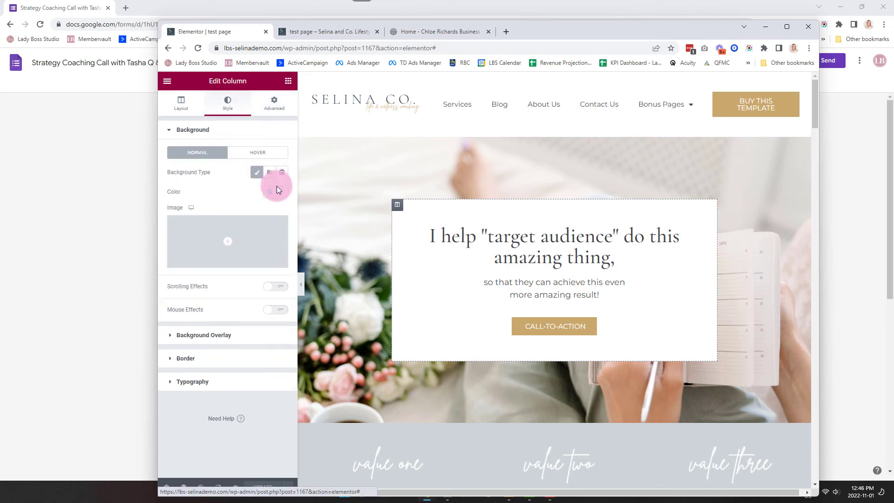
pyautogui.click(268, 191)
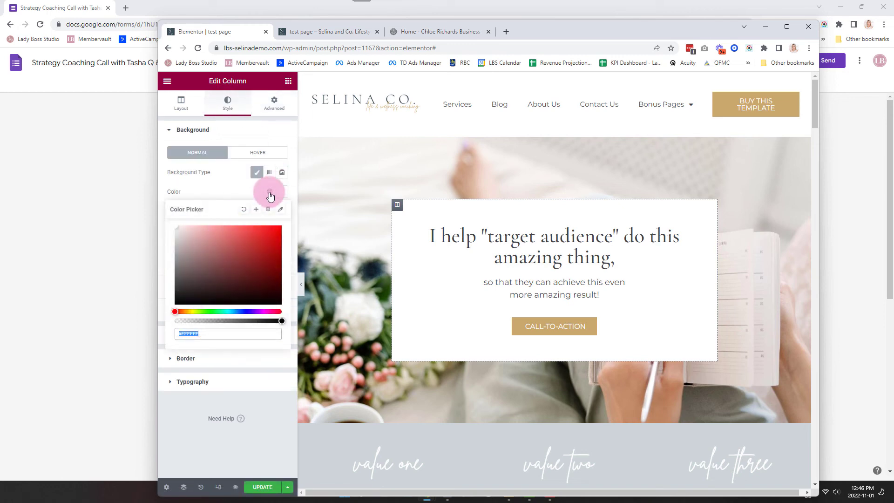
pyautogui.click(270, 192)
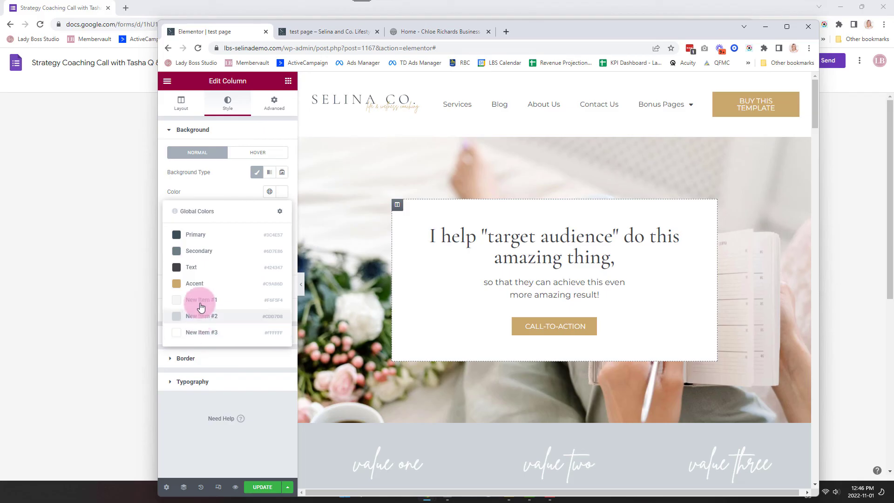
pyautogui.click(281, 172)
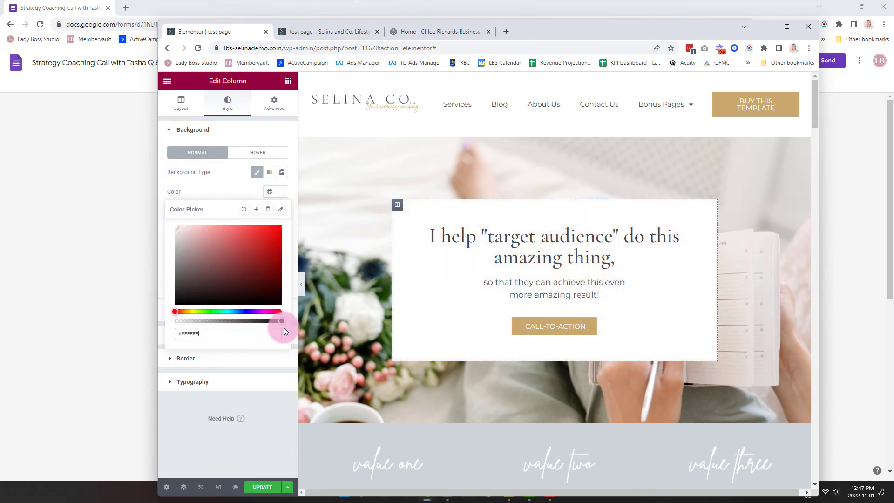
pyautogui.write('D4')
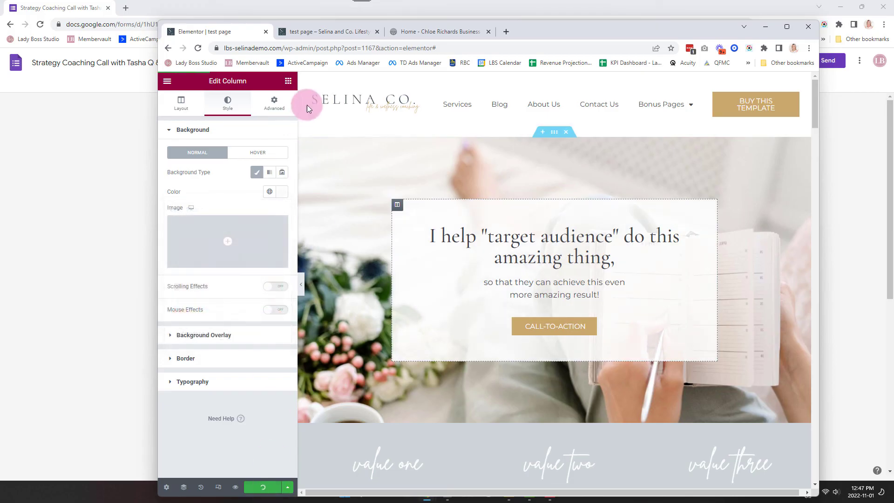
# Reload the preview and scroll up and down to check the translucent box over the fixed photo.
pyautogui.click(324, 31)
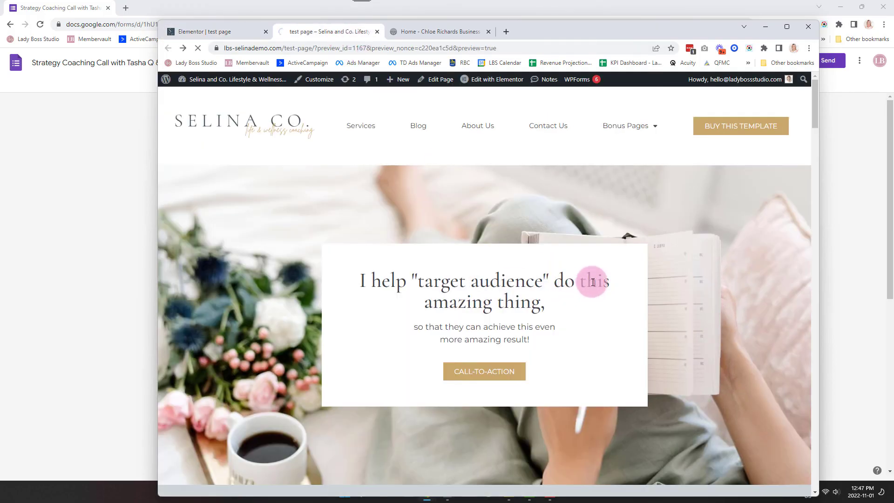
pyautogui.scroll(-3)
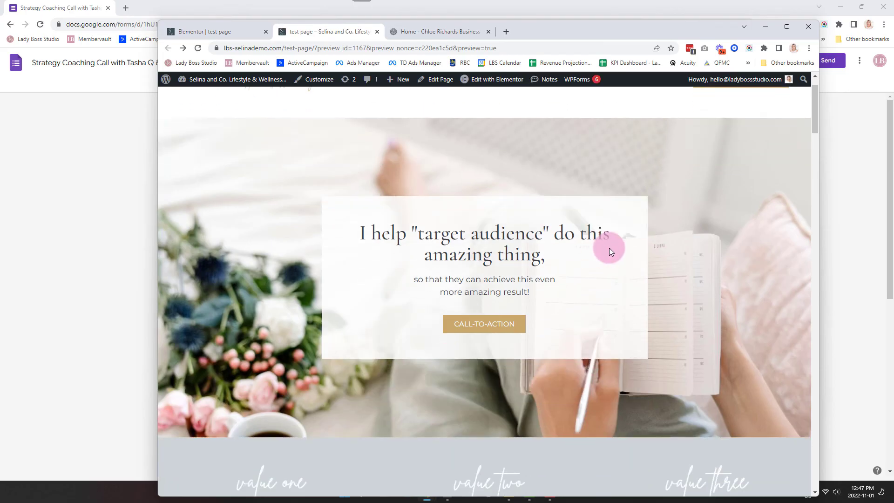
pyautogui.scroll(3)
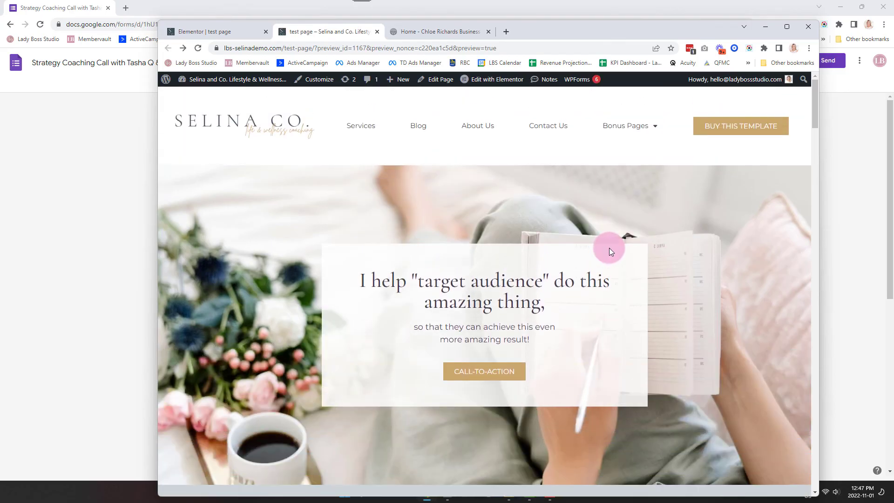
pyautogui.scroll(-3)
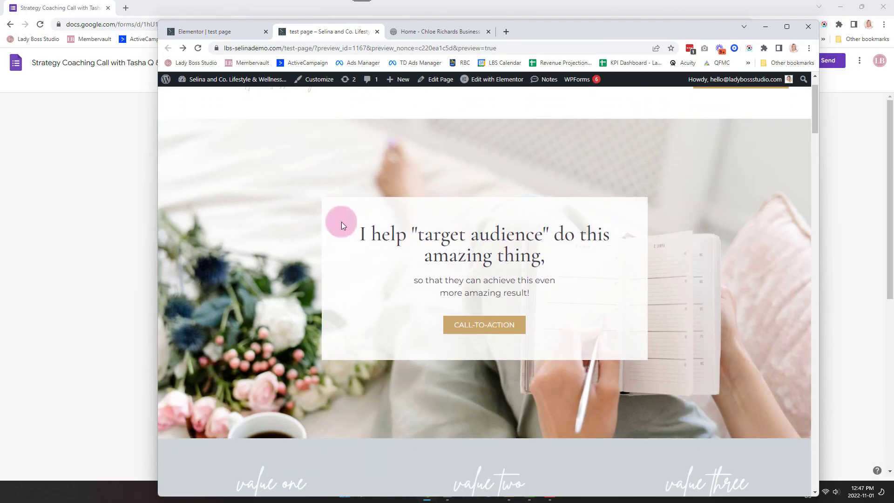
pyautogui.scroll(3)
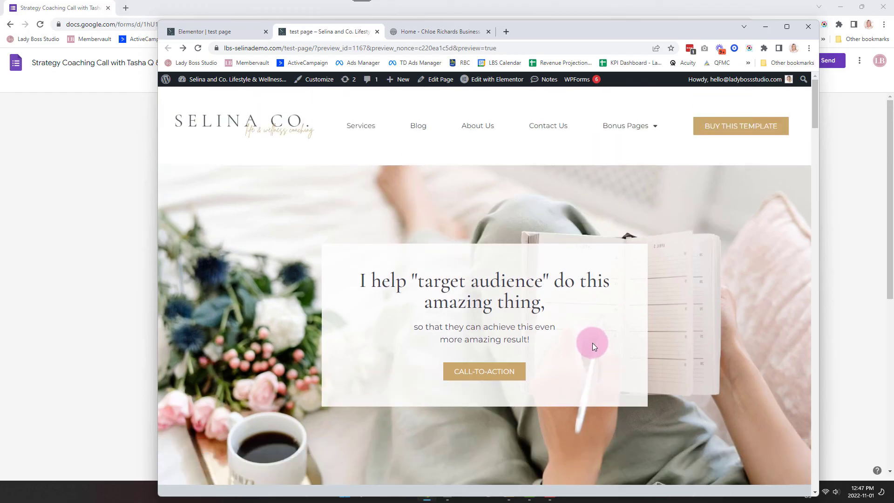
pyautogui.scroll(-3)
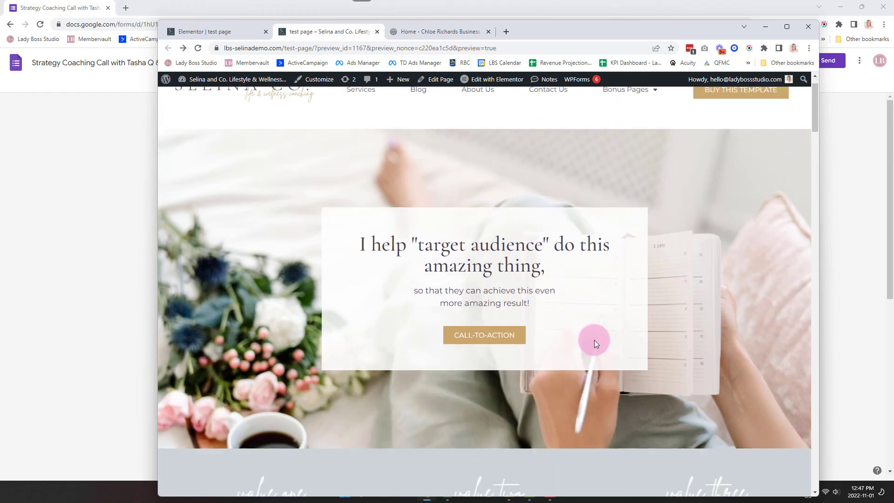
pyautogui.scroll(3)
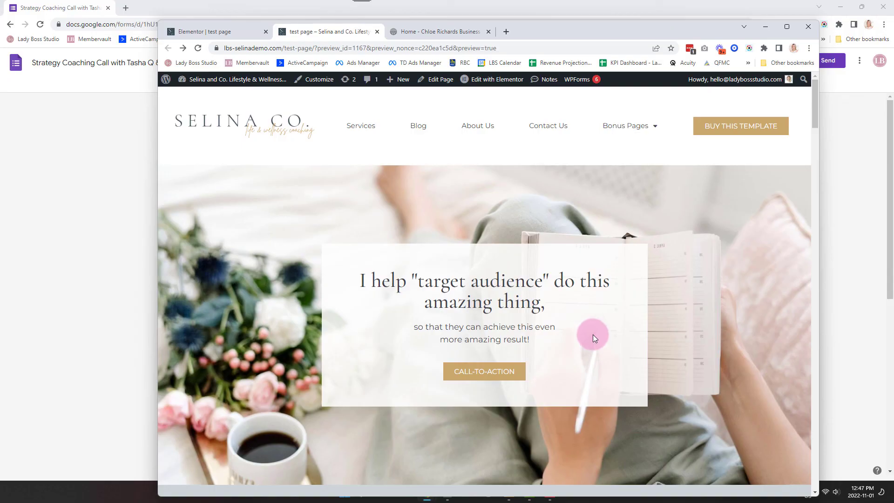
pyautogui.moveTo(566, 344)
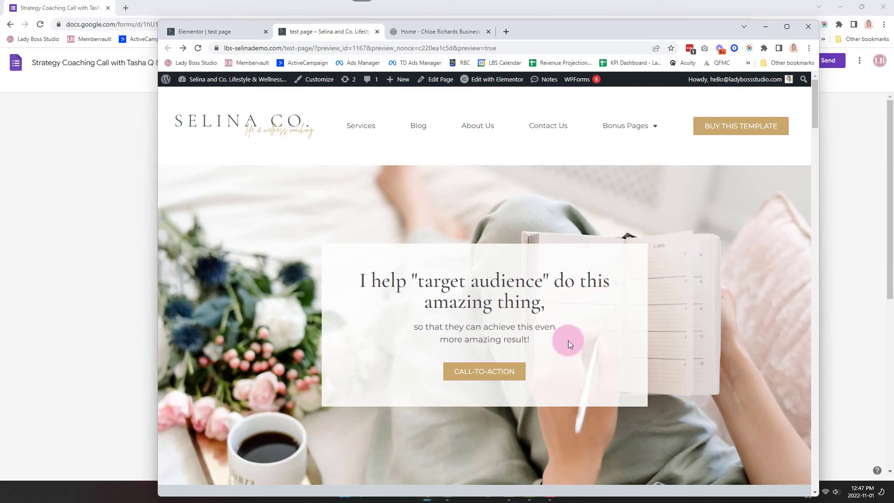
pyautogui.scroll(-3)
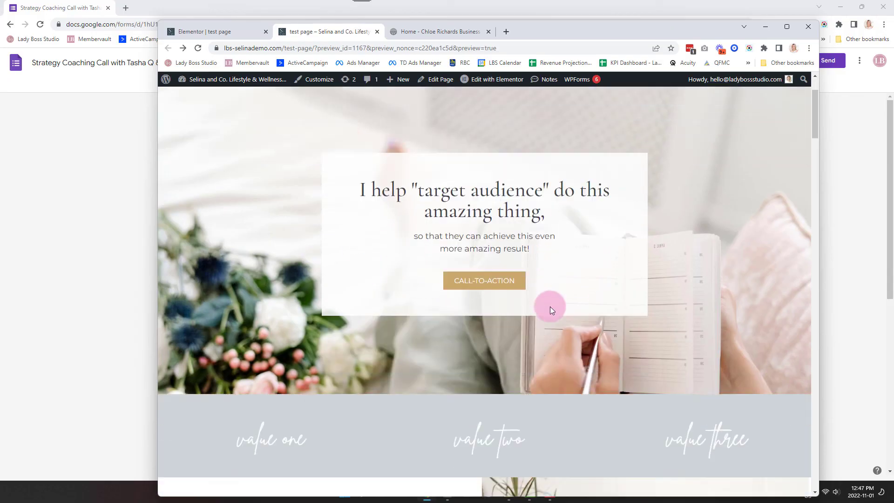
pyautogui.scroll(3)
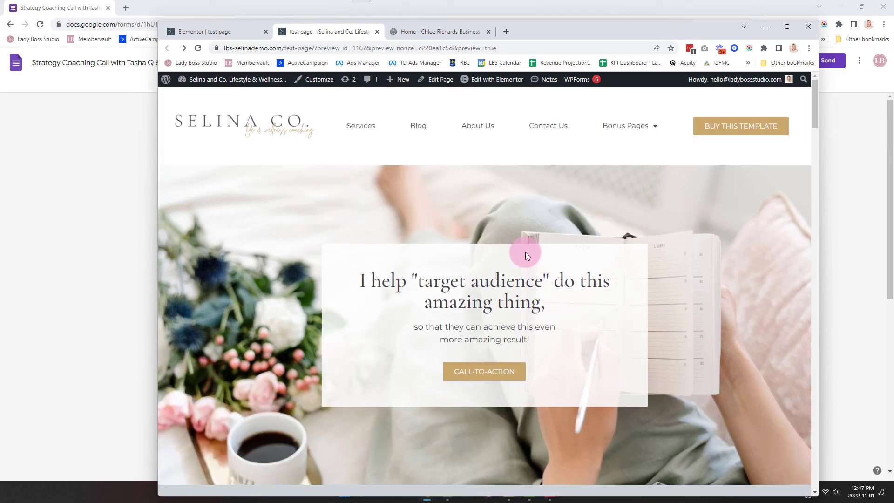
pyautogui.moveTo(518, 223)
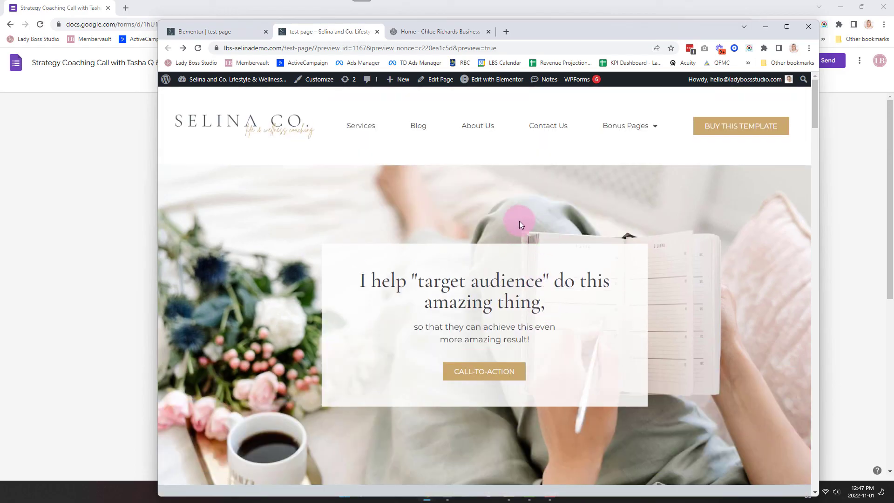
pyautogui.moveTo(530, 207)
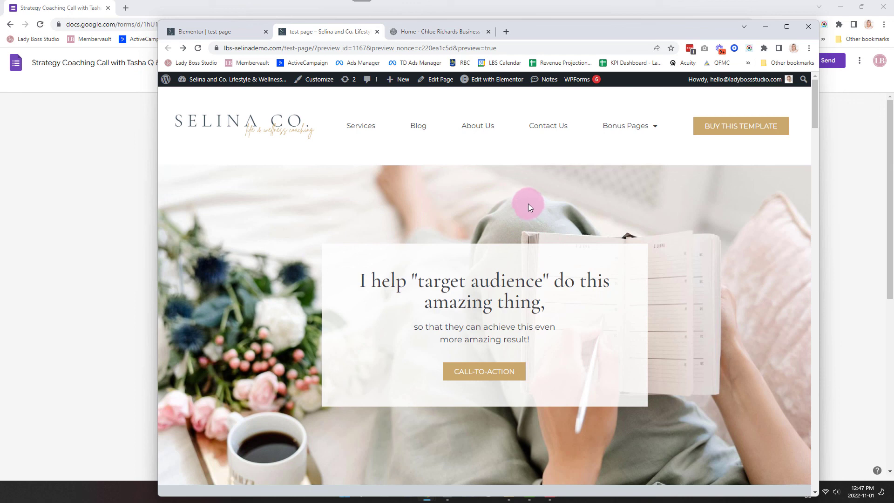
pyautogui.moveTo(505, 185)
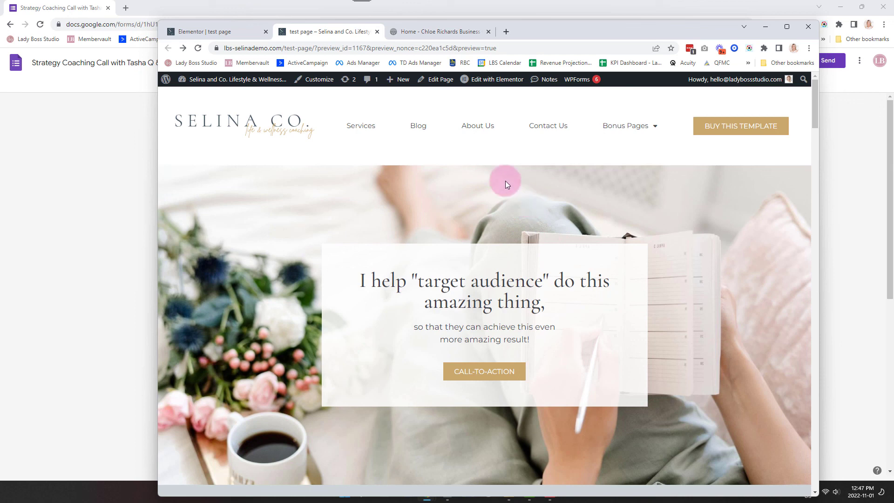
pyautogui.moveTo(631, 336)
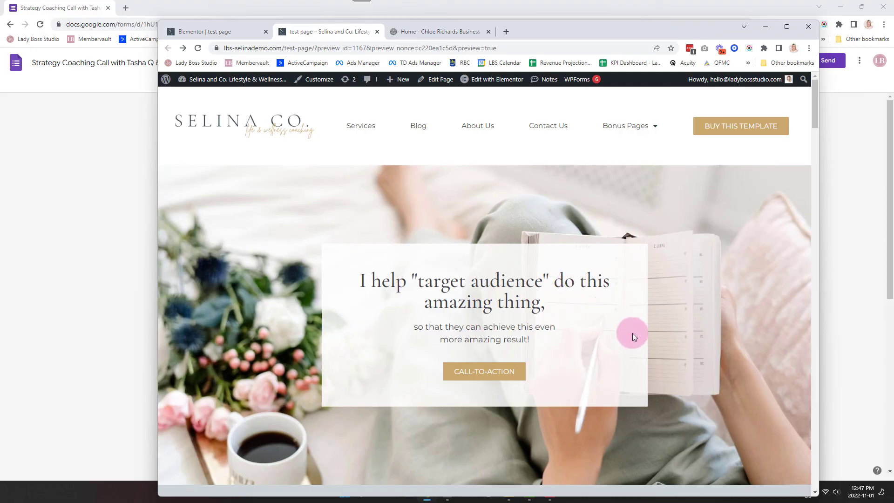